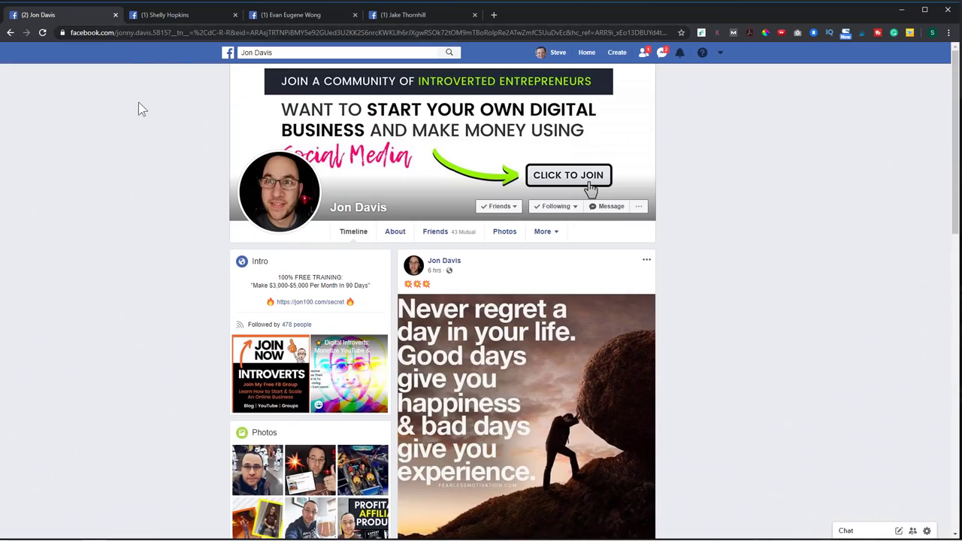
- View the cover photos on three other friends' Facebook profiles across the open tabs
click(180, 15)
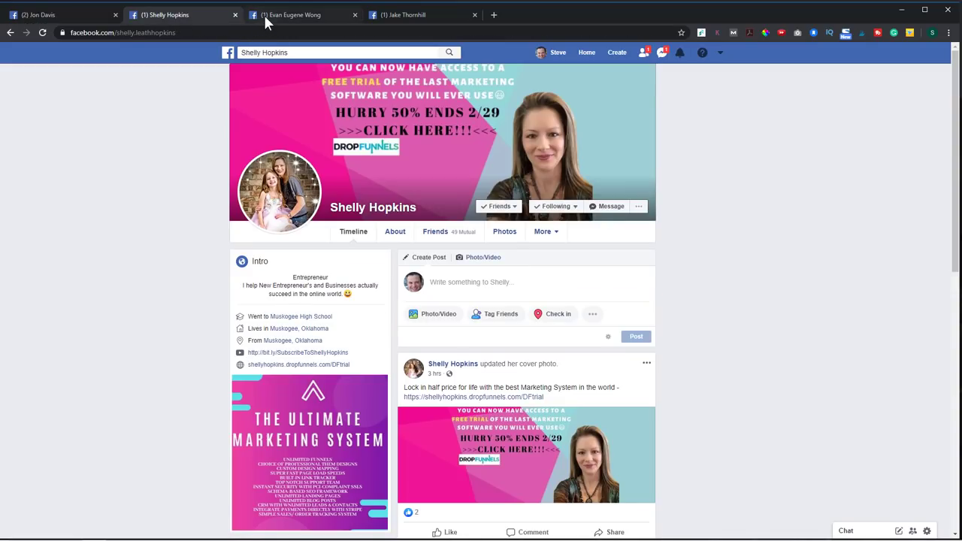
click(421, 15)
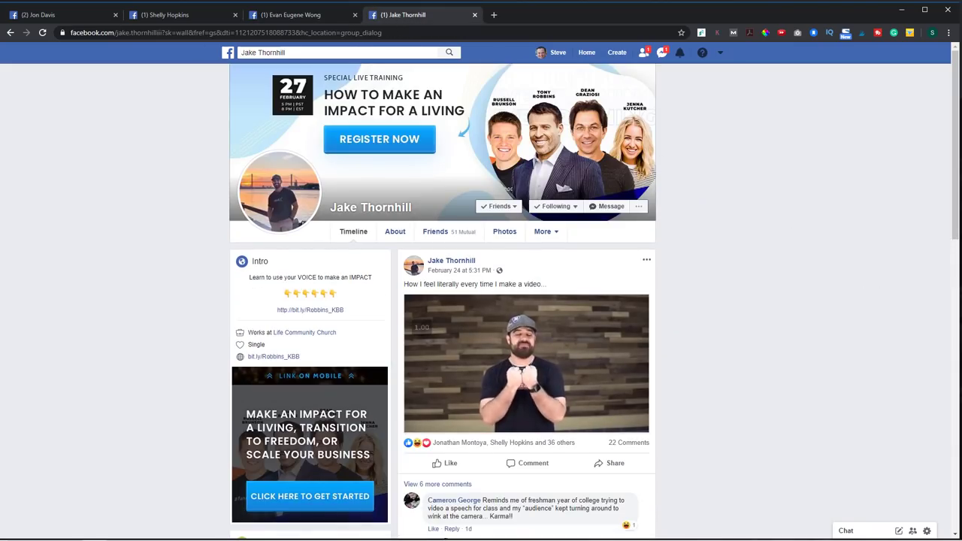
click(61, 14)
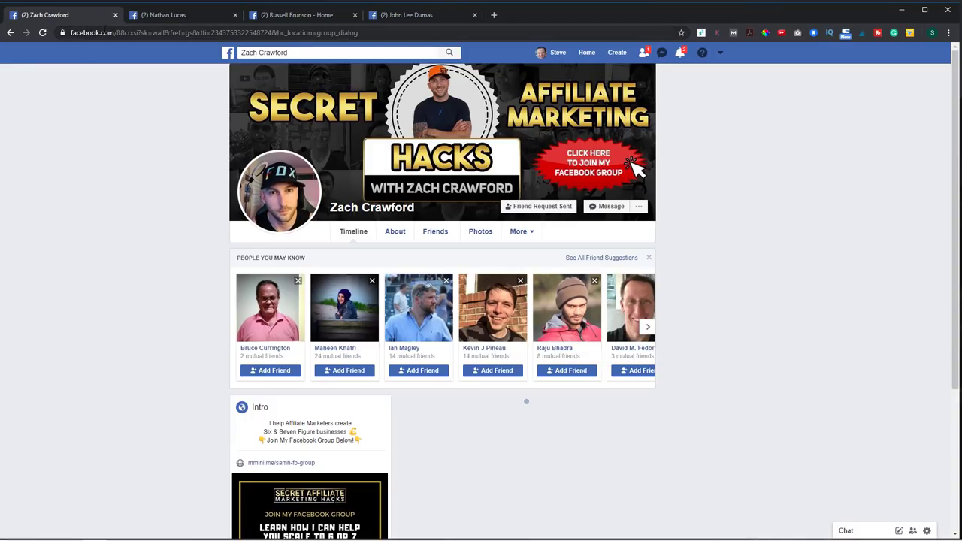
- View the cover photos of Nathan Lucas, Russell Brunson and John Lee Dumas pages
click(181, 15)
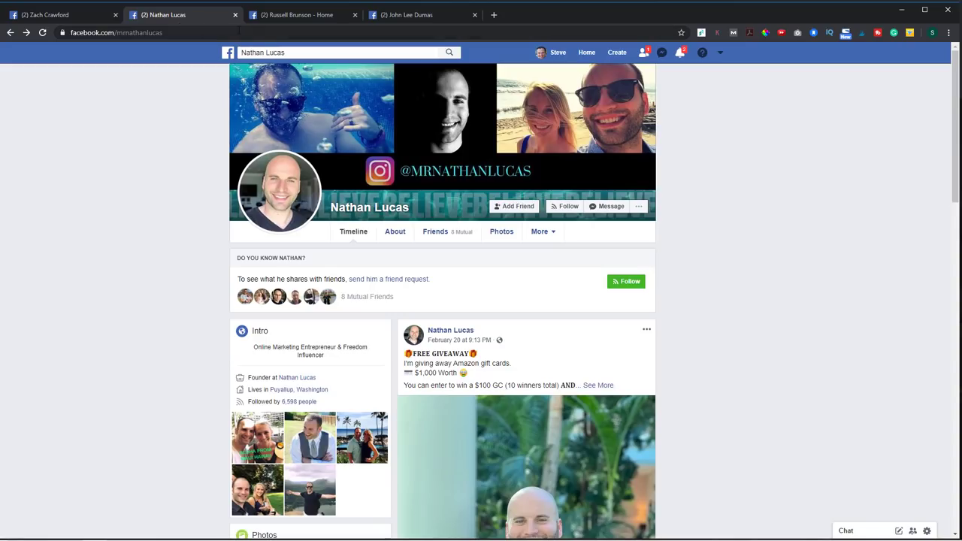
click(301, 15)
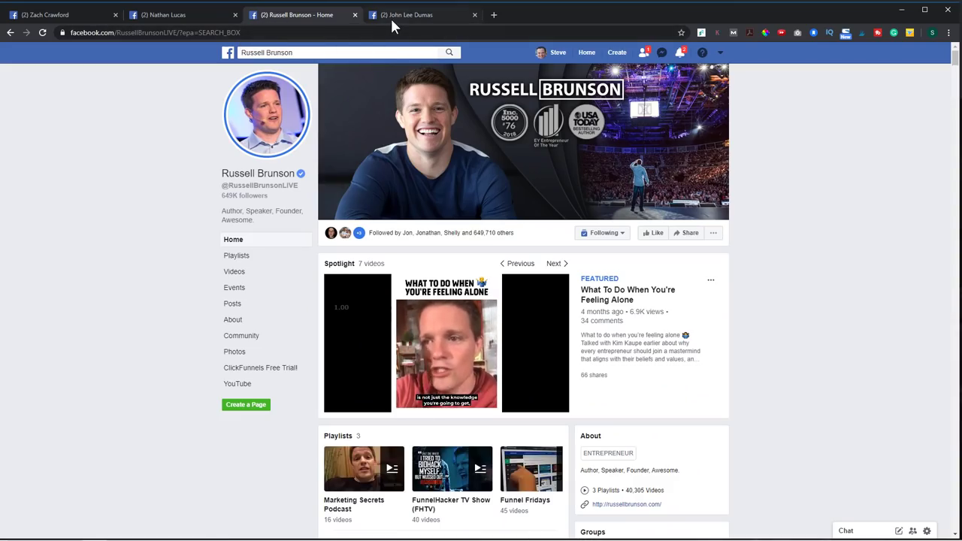
click(409, 14)
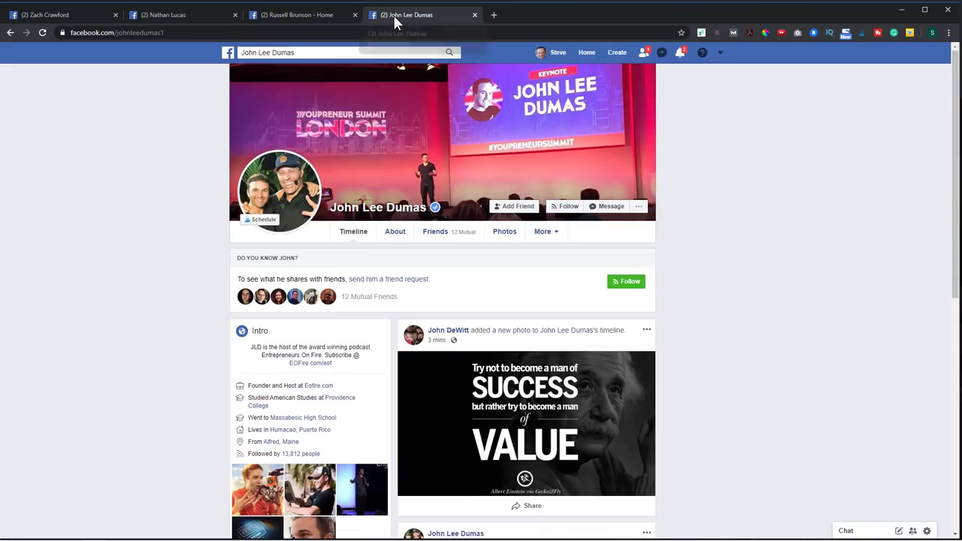
mouse_move(481, 48)
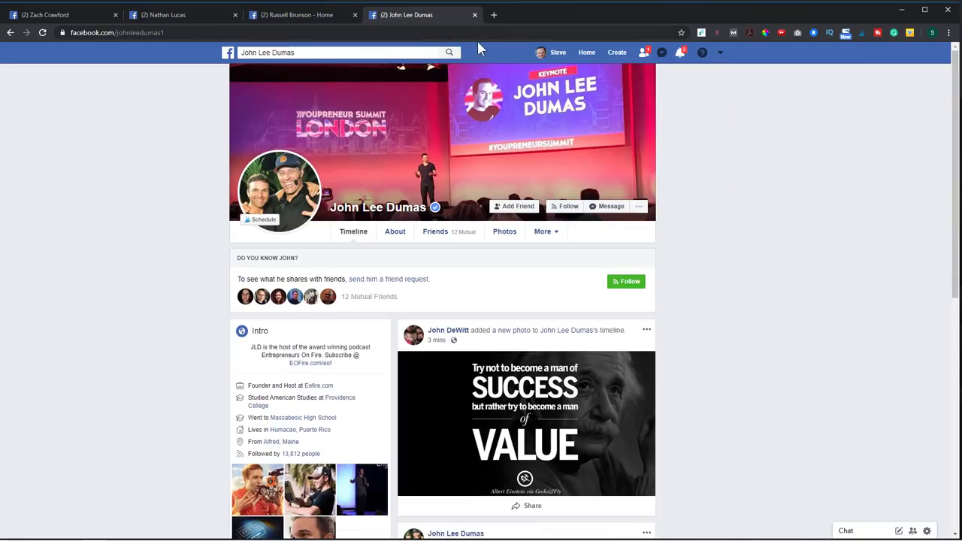
mouse_move(748, 140)
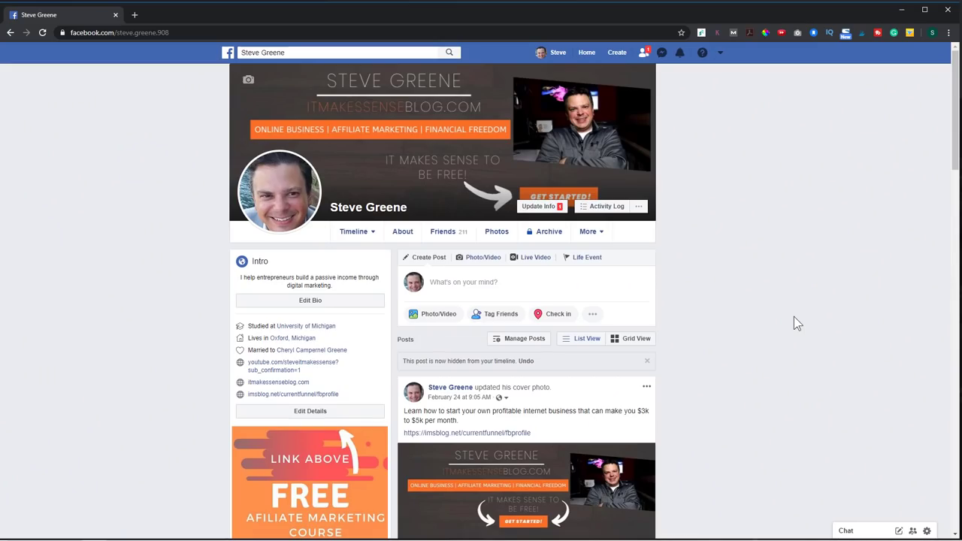
mouse_move(789, 324)
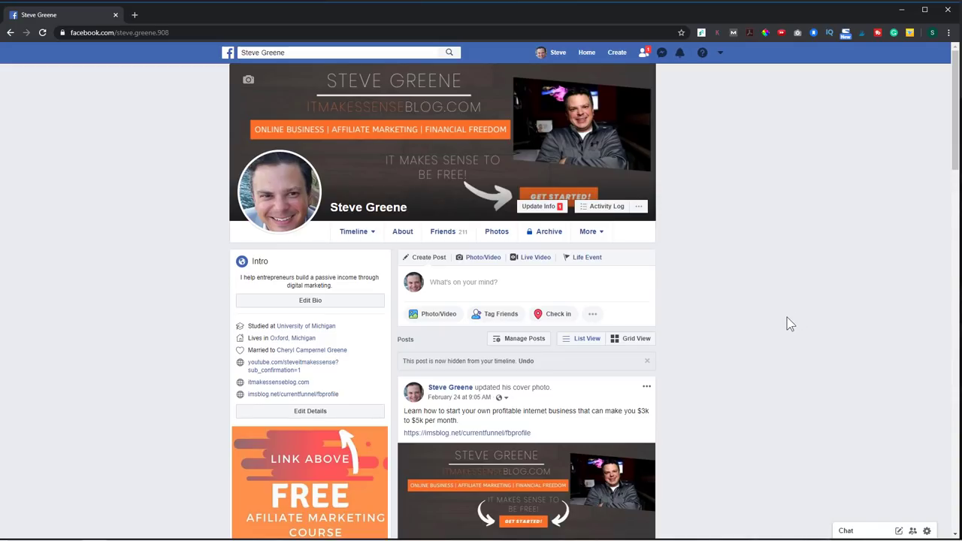
mouse_move(411, 108)
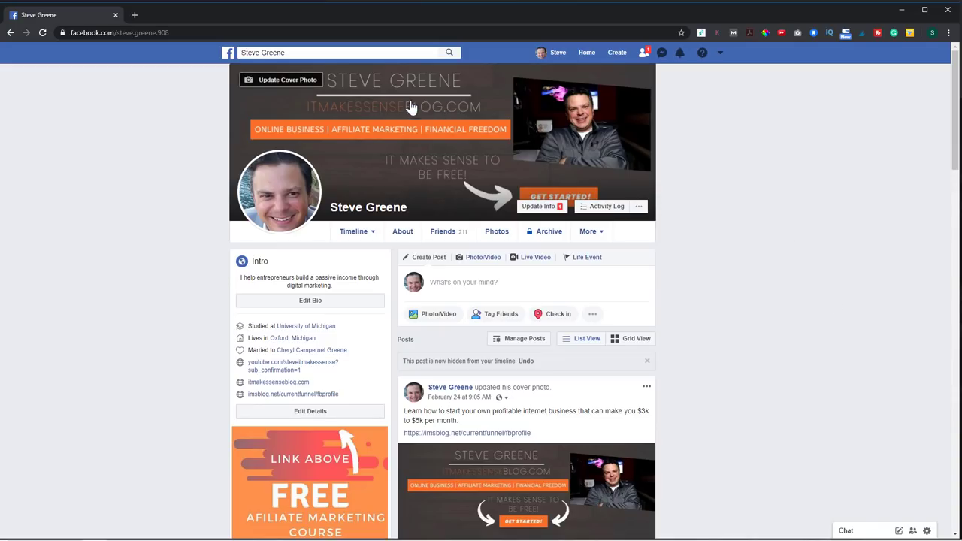
mouse_move(447, 193)
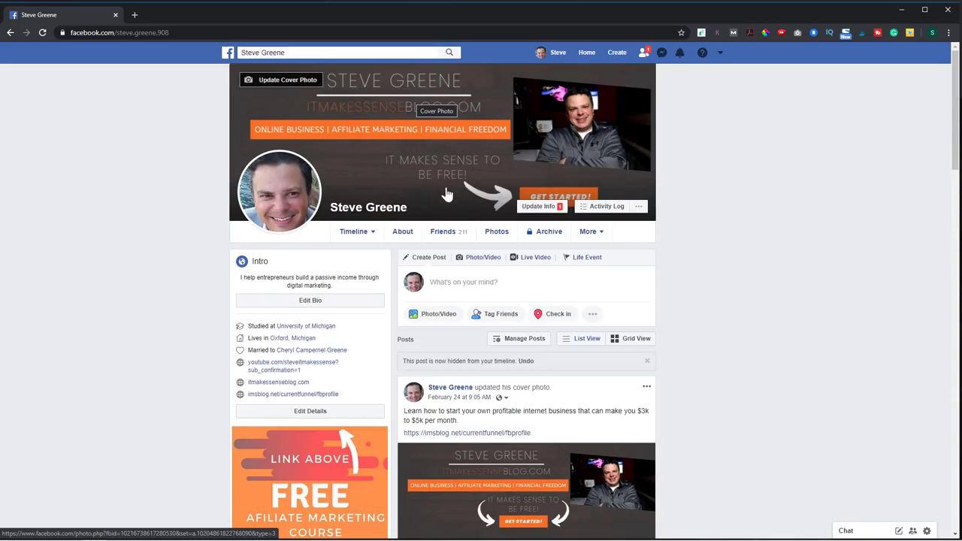
mouse_move(535, 199)
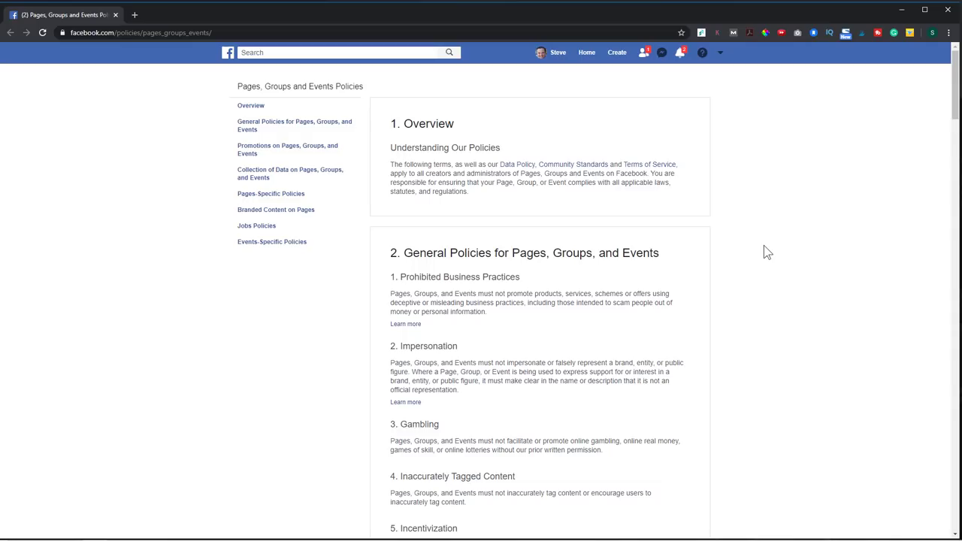
- Scroll the Facebook policies page down to the Pages-Specific cover photo and profile picture rules
scroll(down, 3)
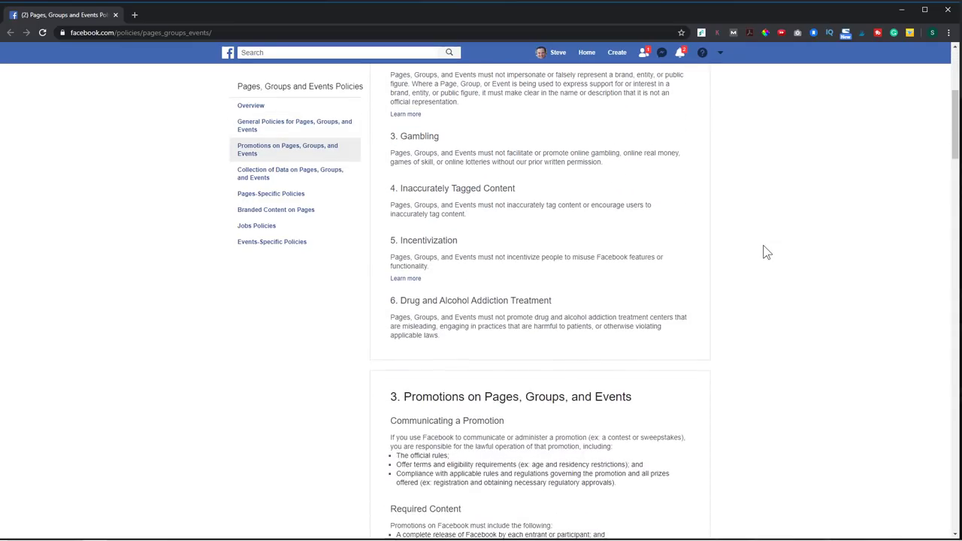
scroll(down, 3)
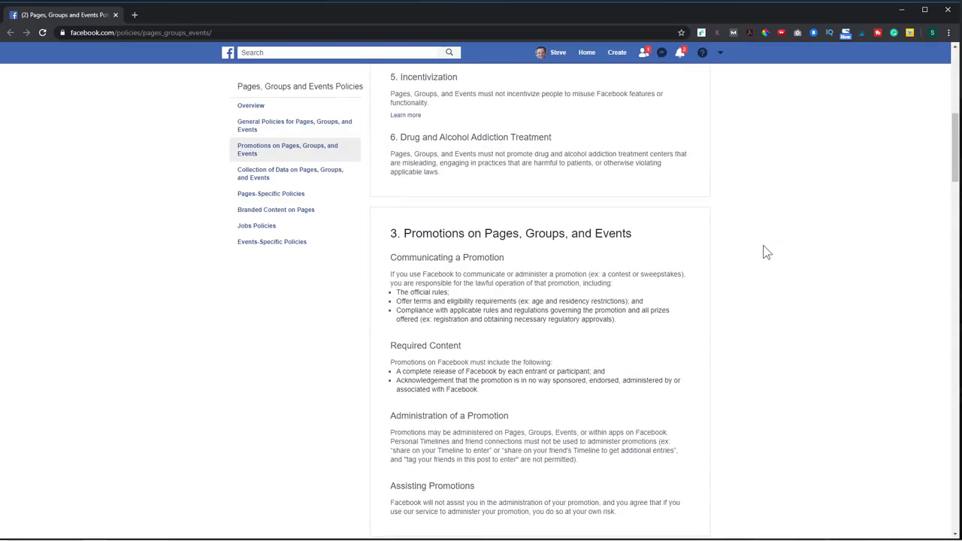
scroll(down, 3)
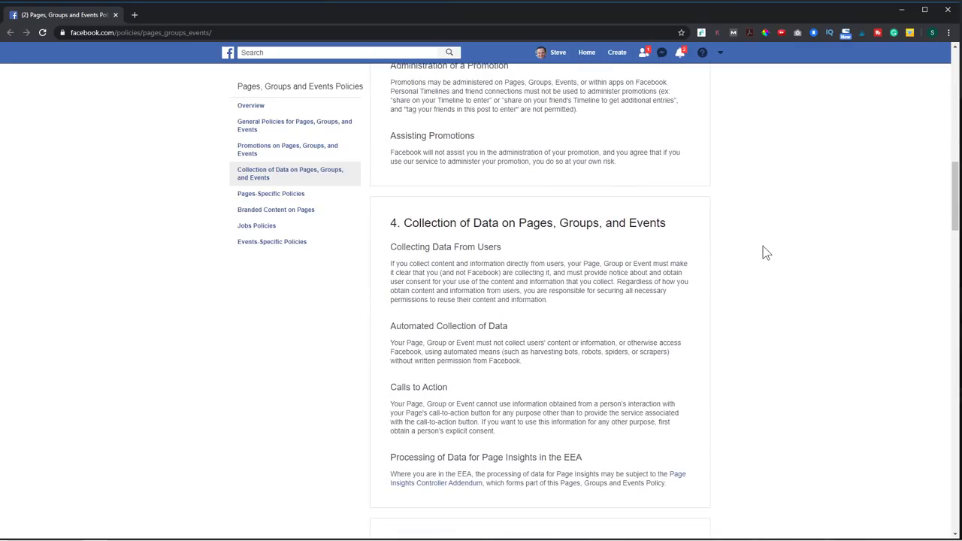
scroll(down, 3)
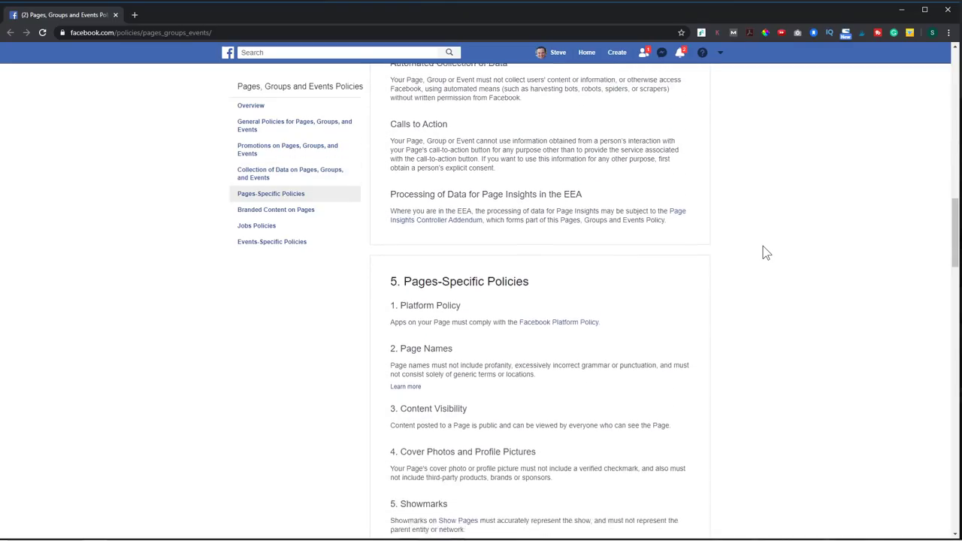
click(280, 15)
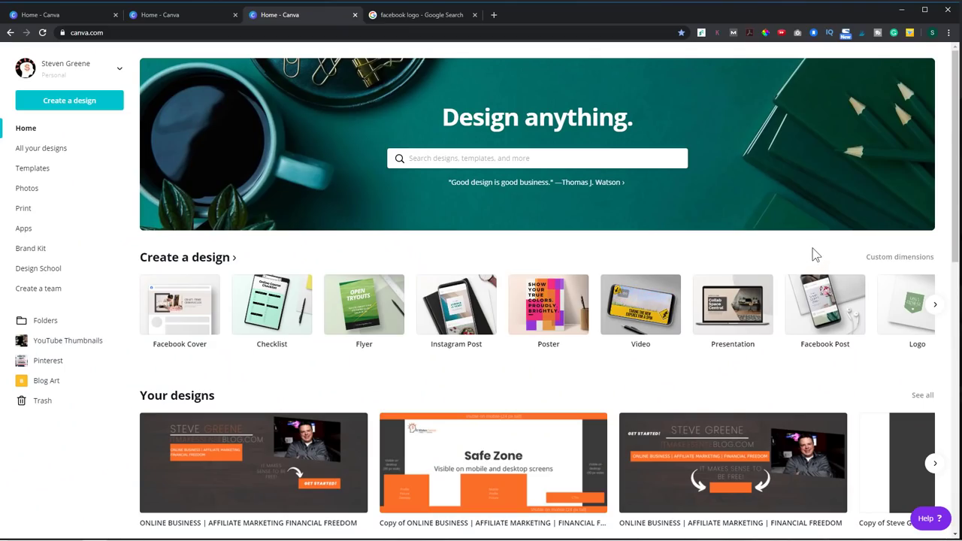
mouse_move(69, 100)
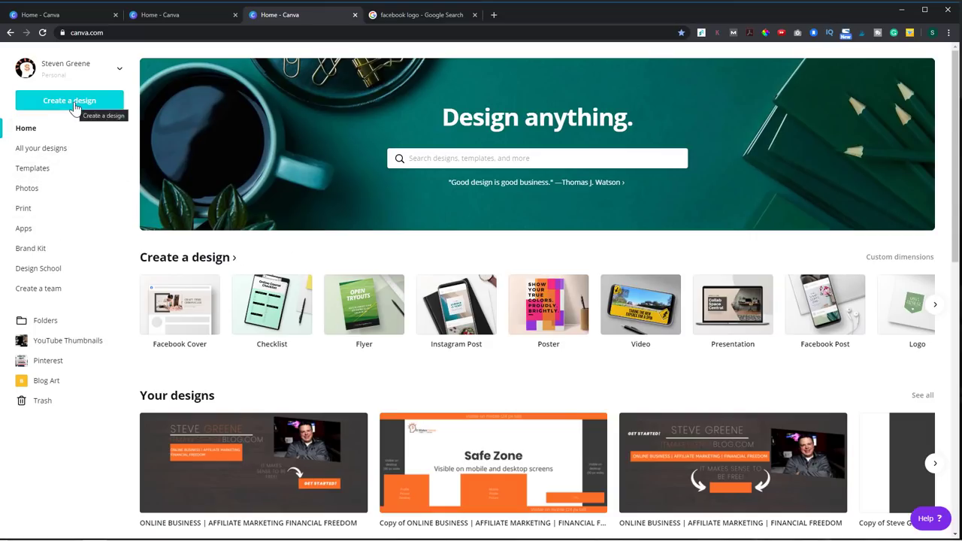
- Create a new custom design 820 px wide and 360 px tall
click(69, 100)
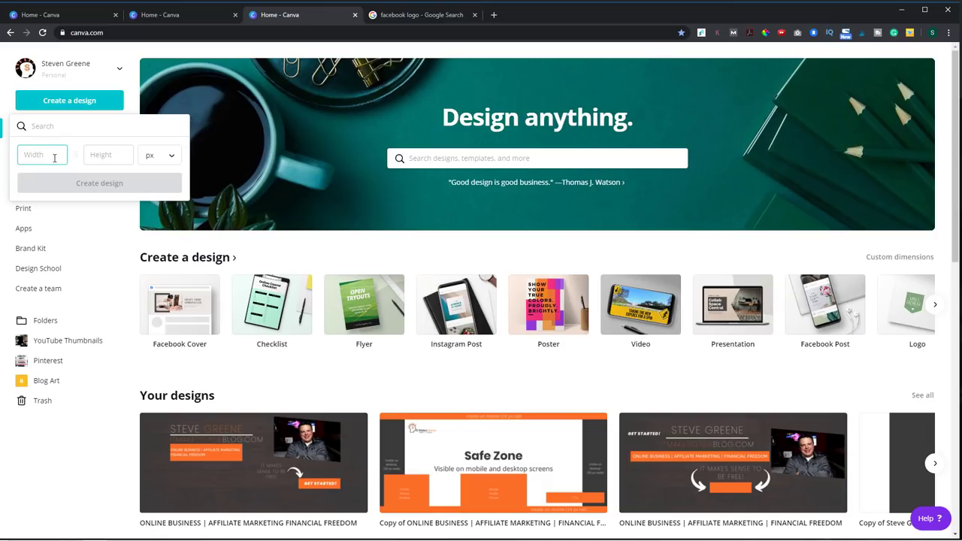
text(820)
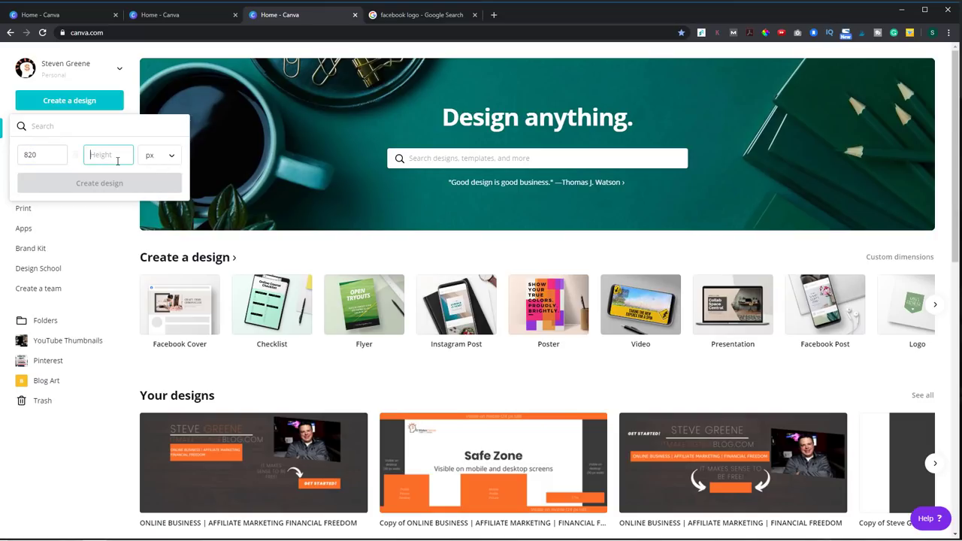
text(360)
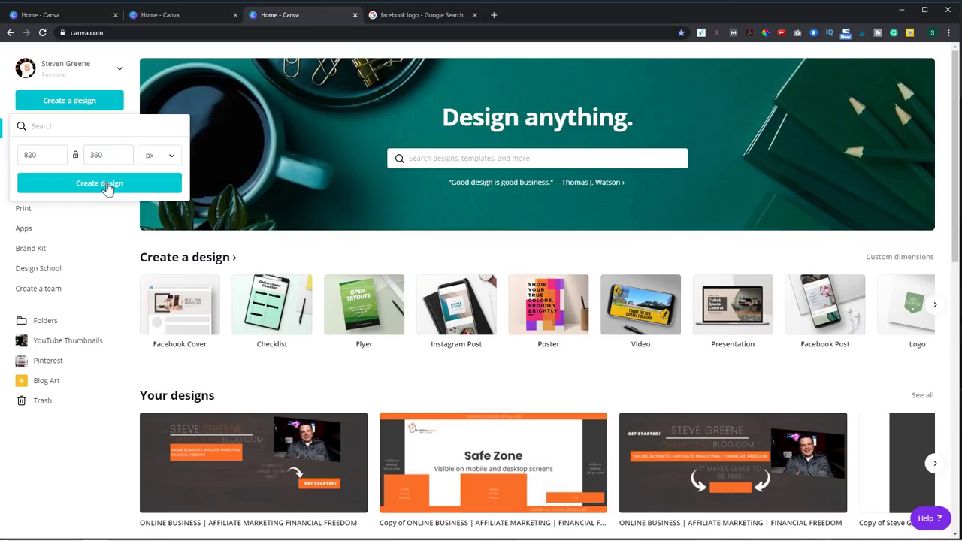
click(99, 182)
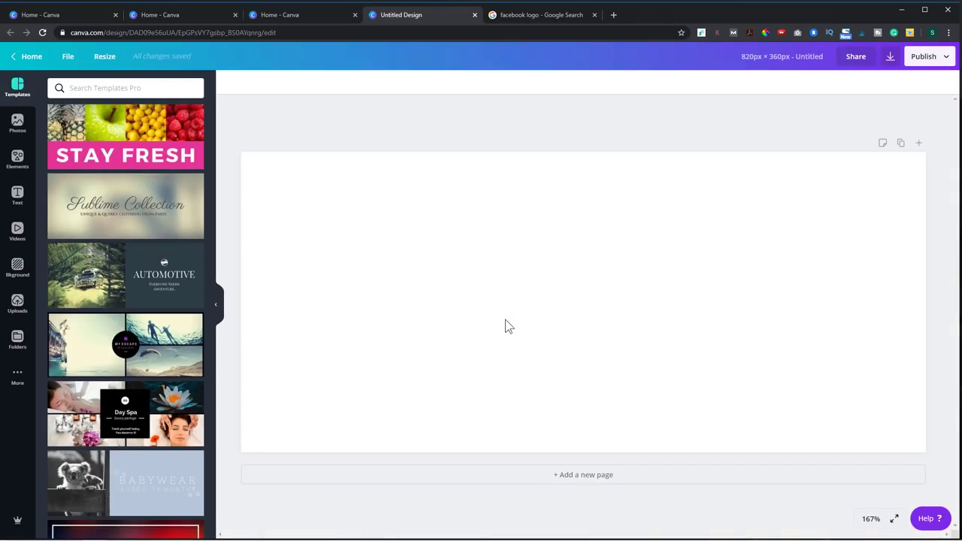
mouse_move(383, 299)
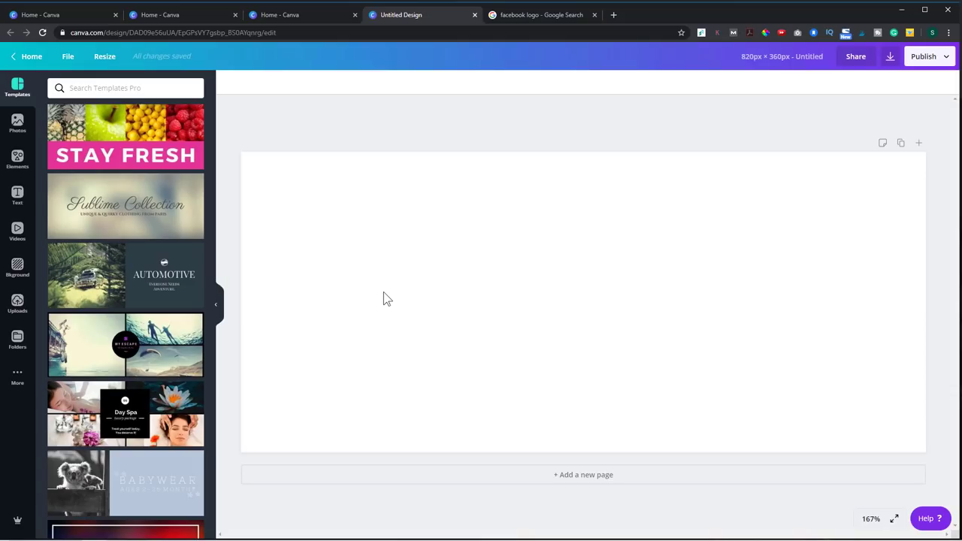
- Add the uploaded Safe Zone image and enlarge it to cover the 820×360 canvas
click(17, 304)
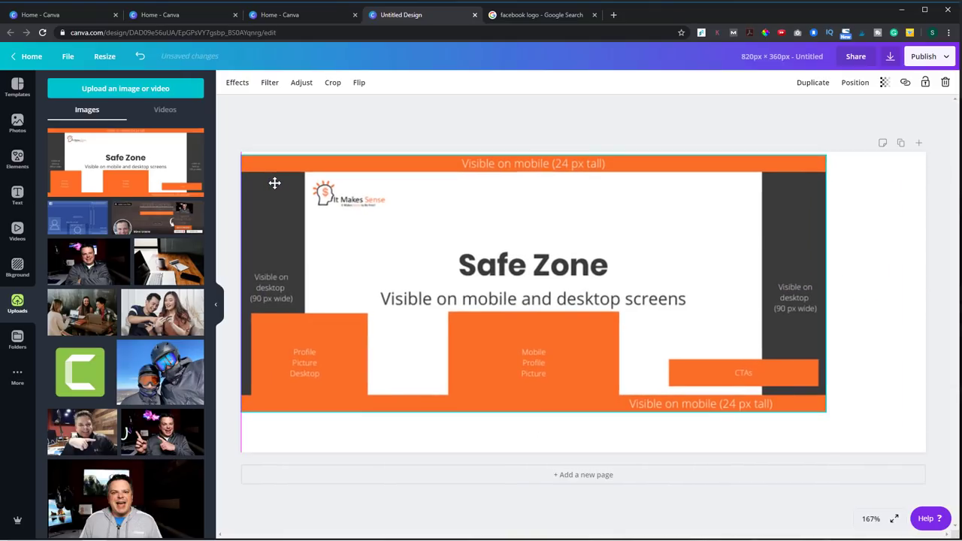
drag(825, 411, 879, 434)
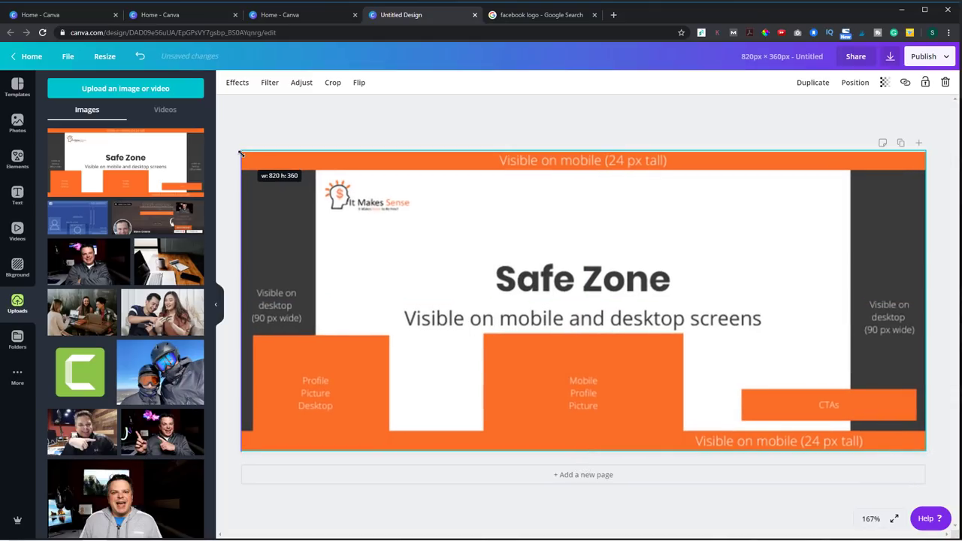
click(583, 301)
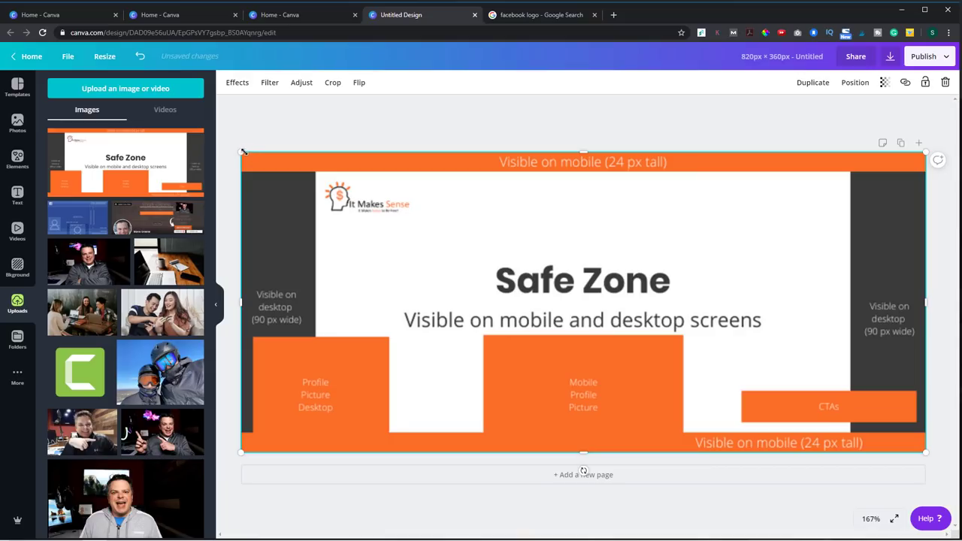
mouse_move(695, 314)
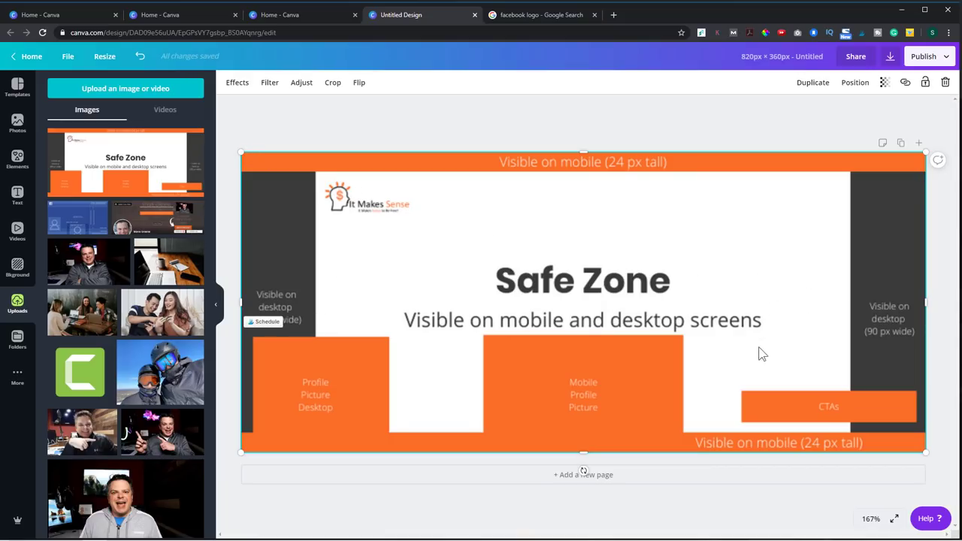
mouse_move(305, 296)
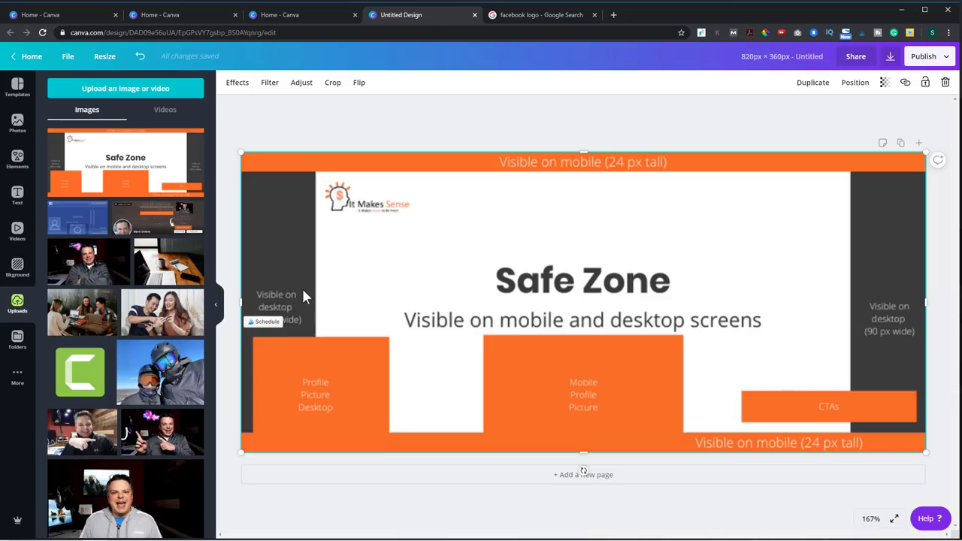
mouse_move(584, 263)
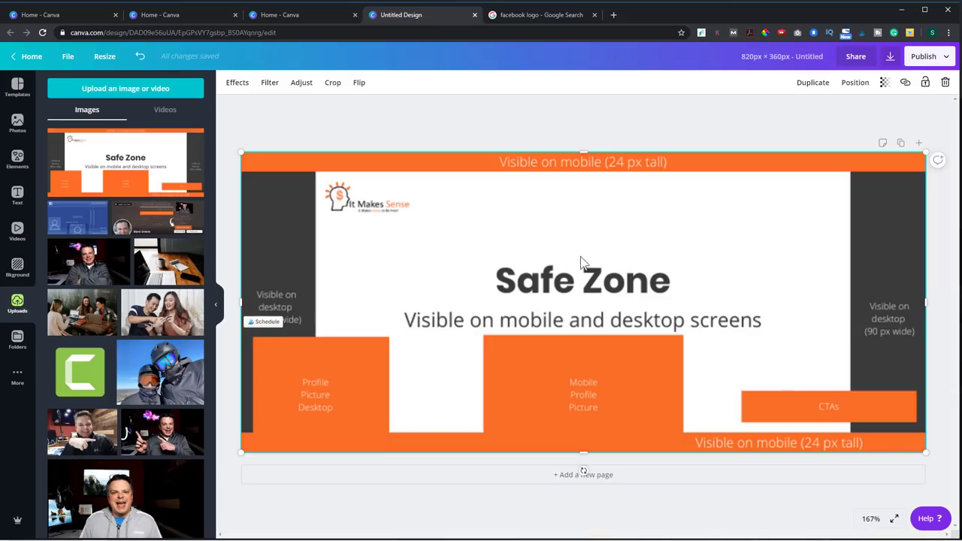
mouse_move(584, 256)
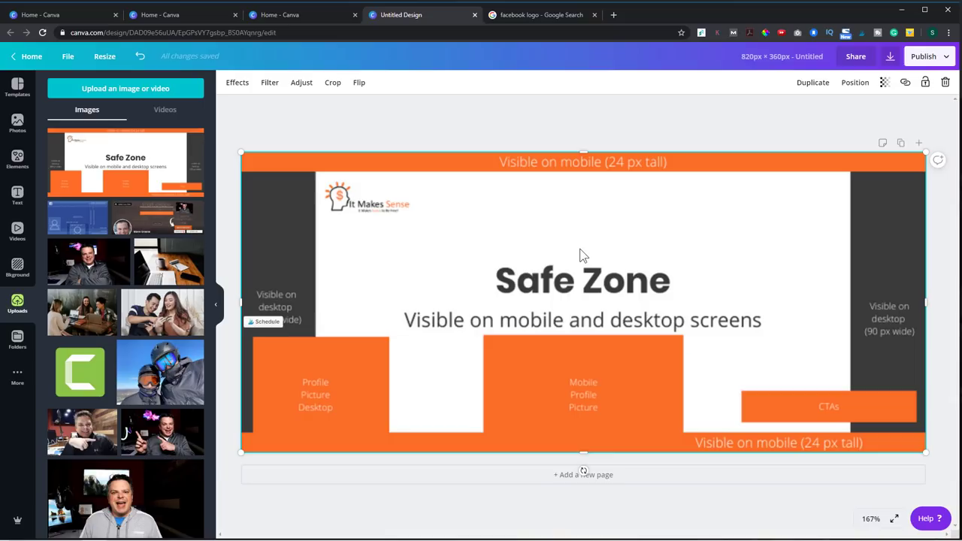
mouse_move(685, 251)
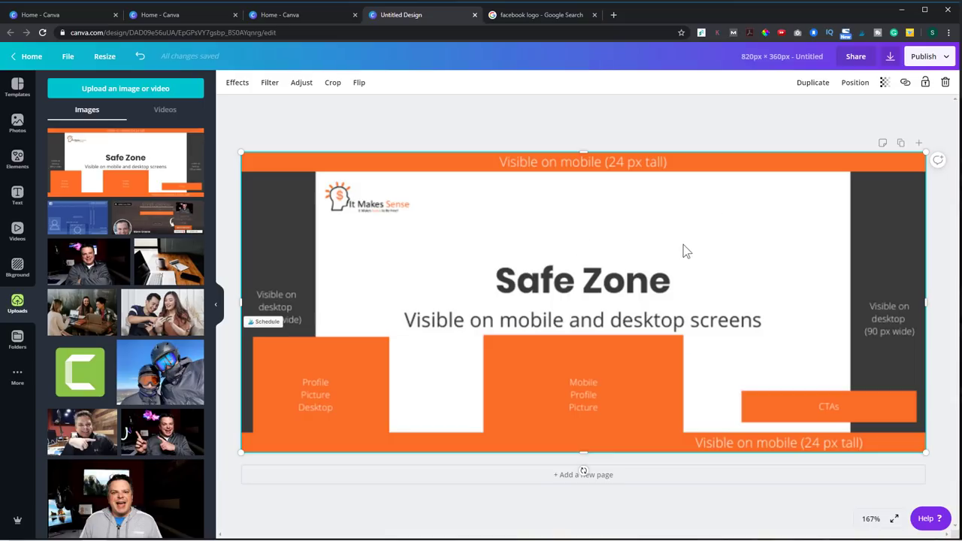
mouse_move(273, 450)
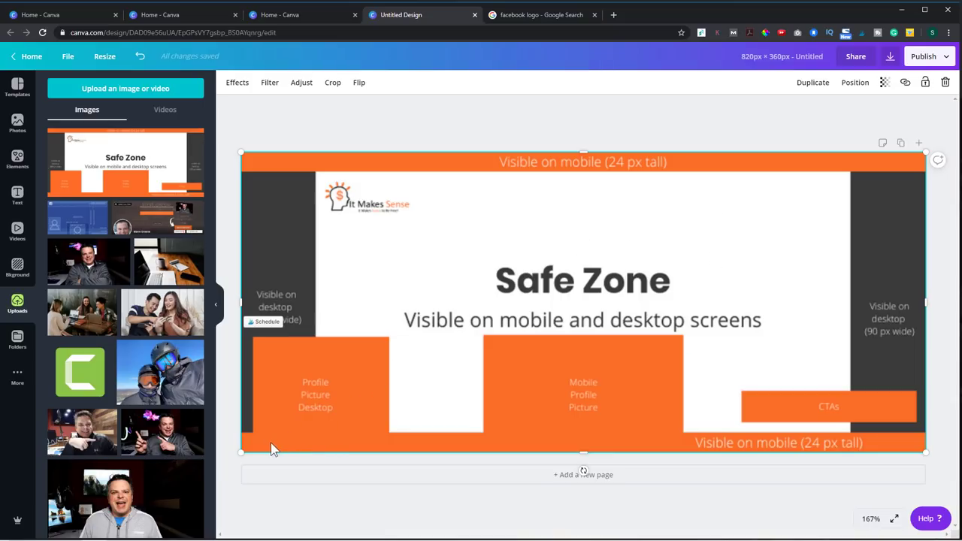
mouse_move(368, 428)
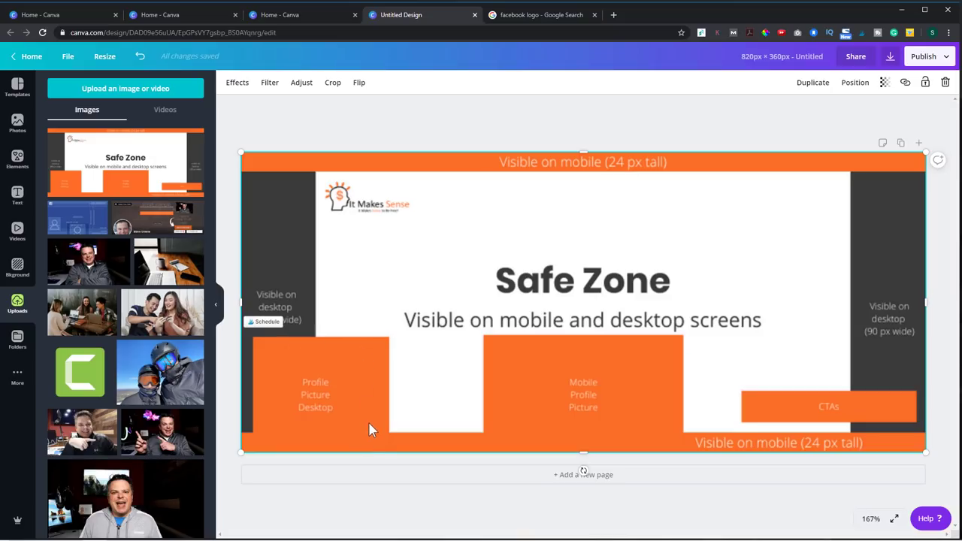
mouse_move(342, 430)
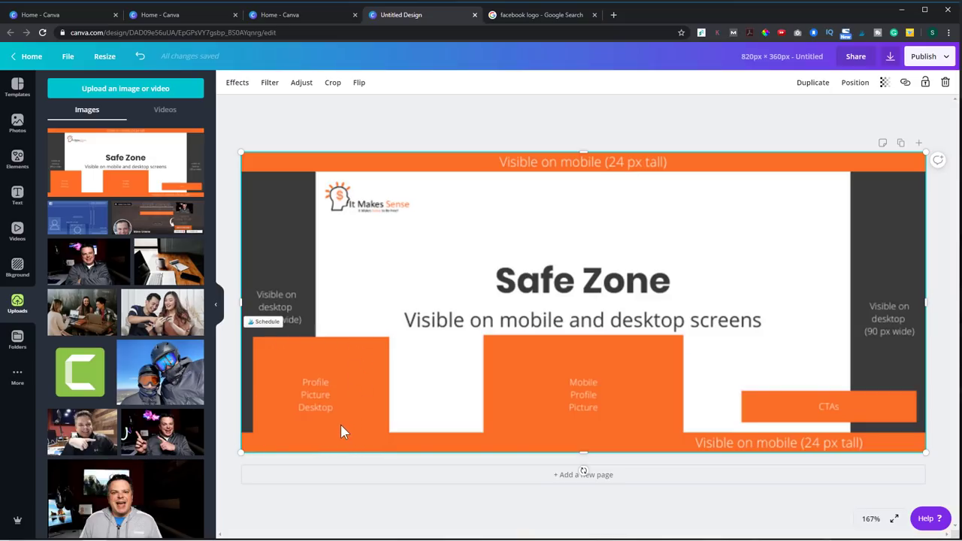
mouse_move(495, 445)
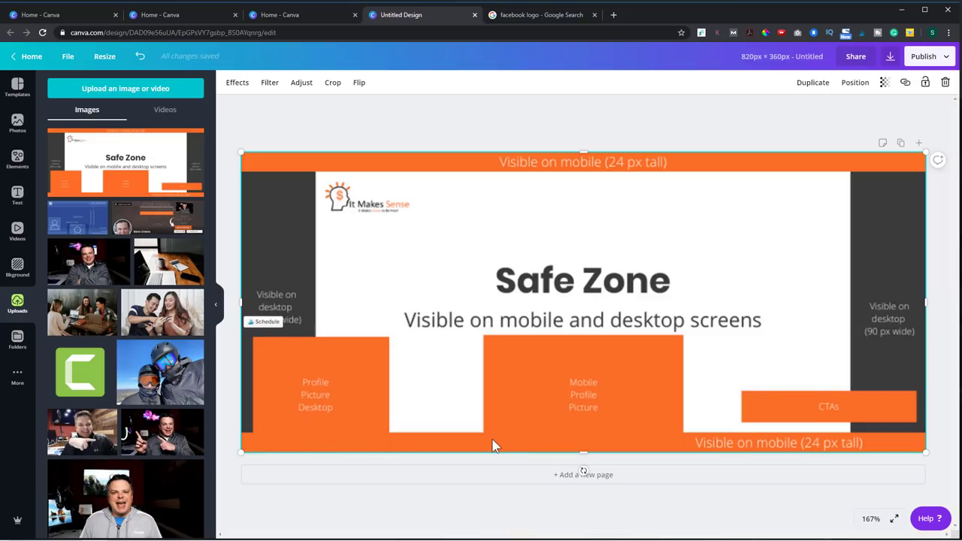
mouse_move(656, 378)
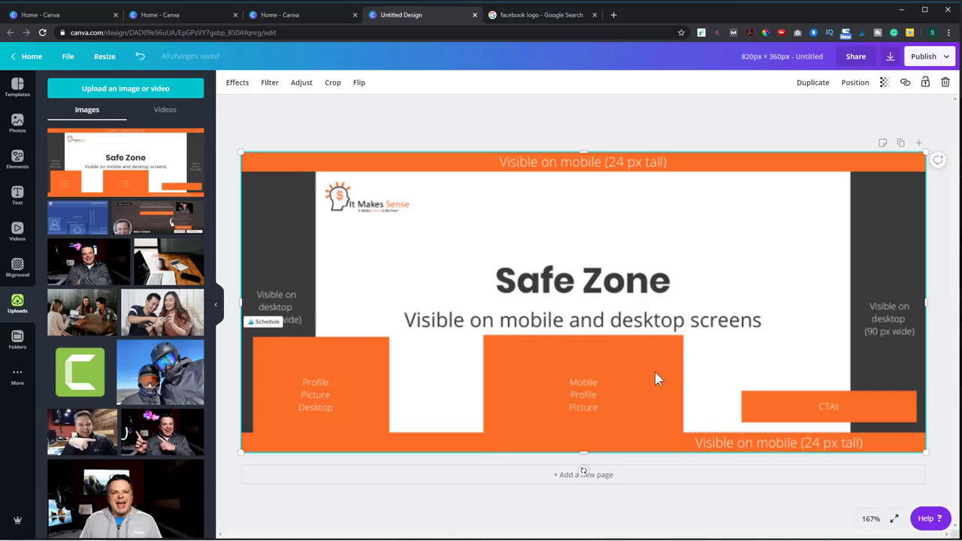
mouse_move(616, 387)
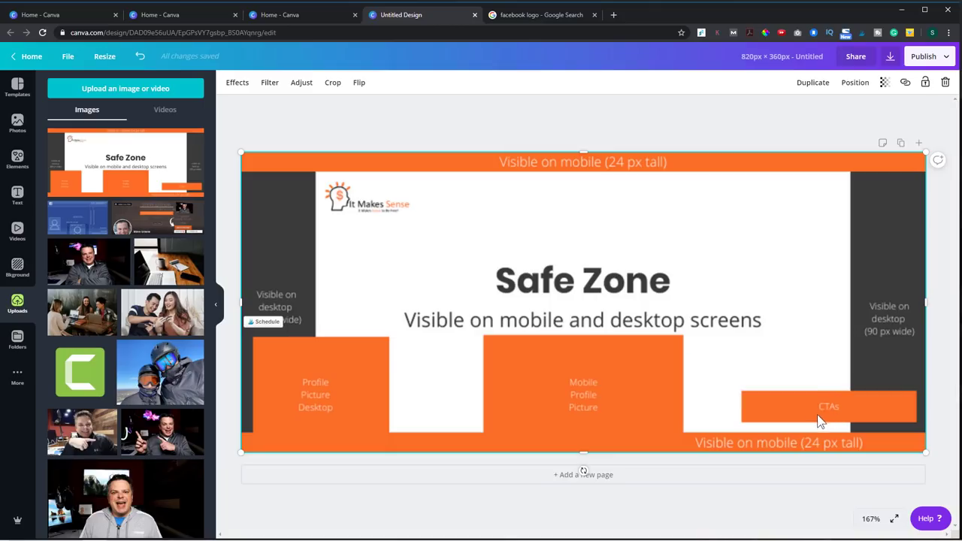
mouse_move(795, 419)
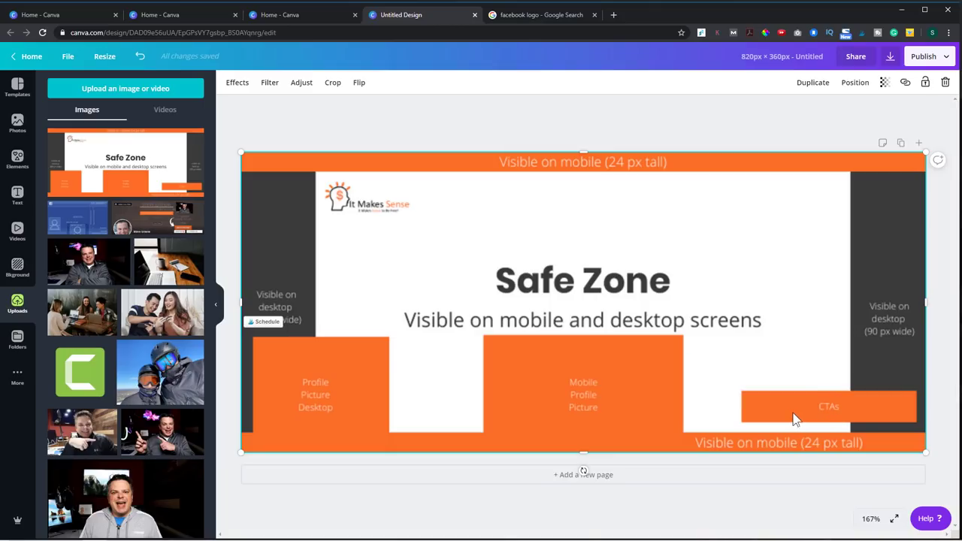
mouse_move(467, 291)
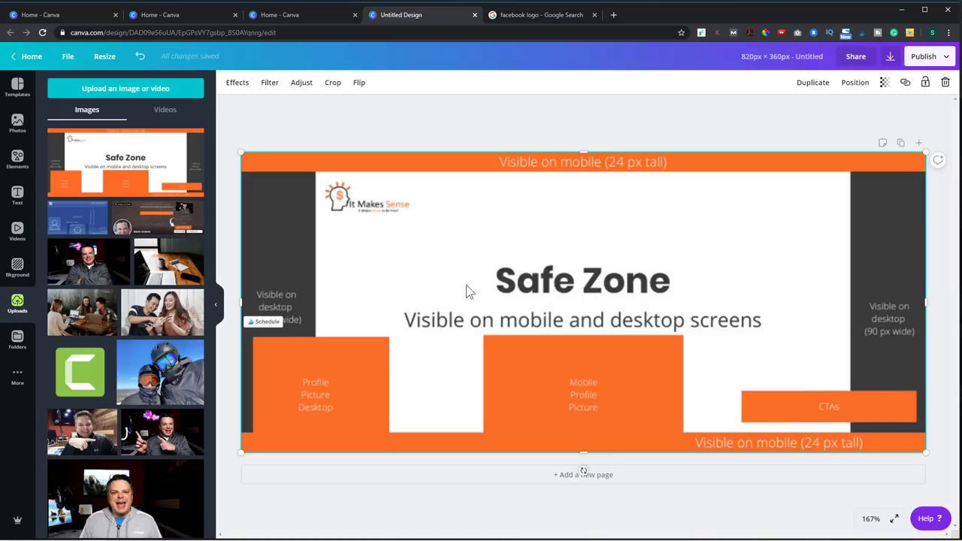
mouse_move(612, 188)
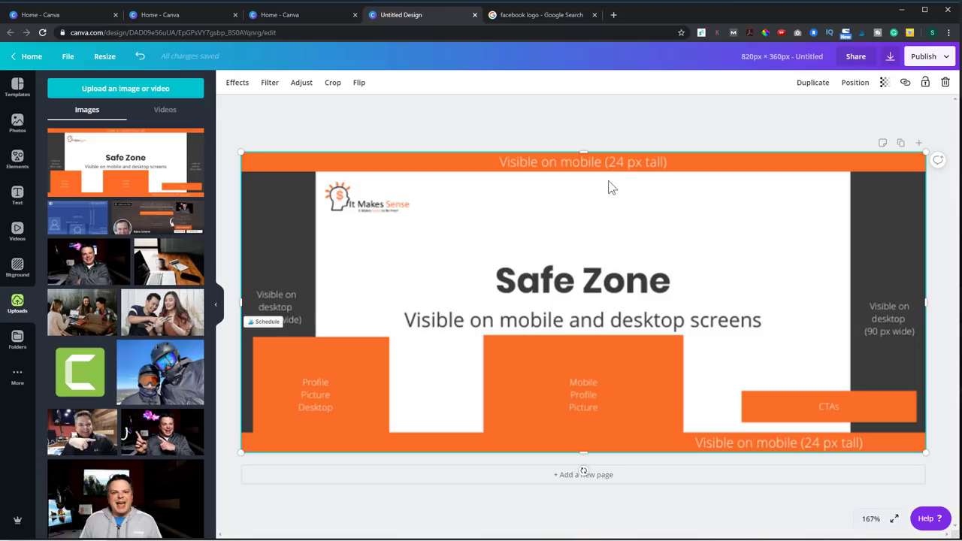
mouse_move(515, 275)
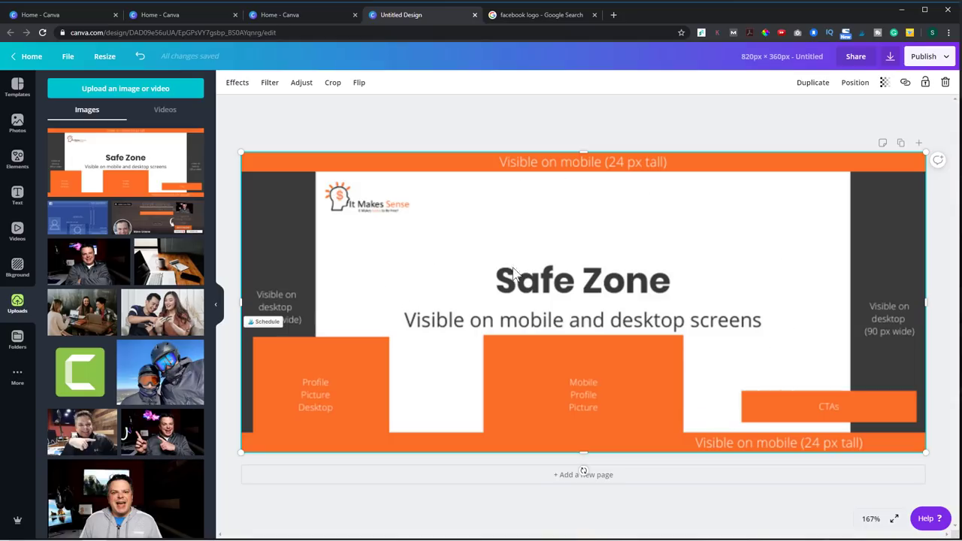
mouse_move(605, 242)
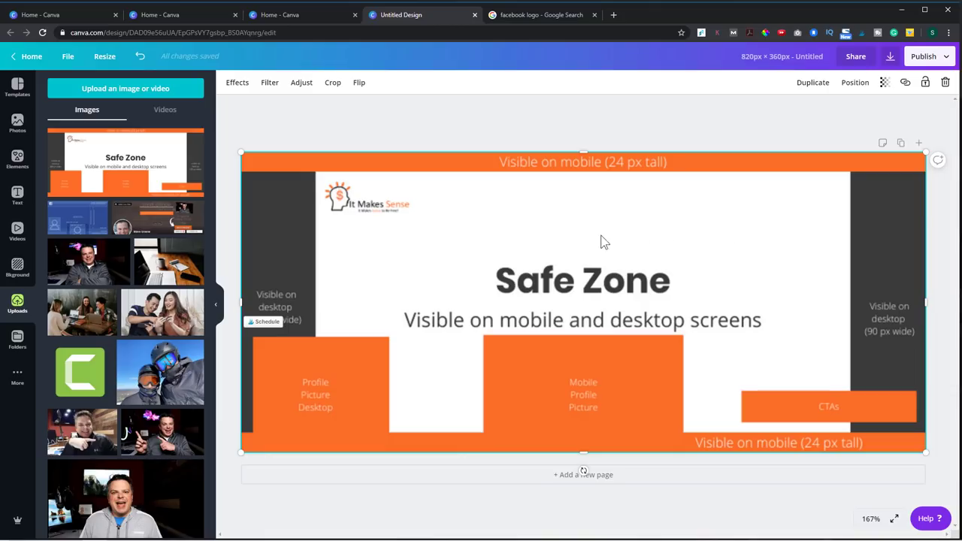
mouse_move(810, 200)
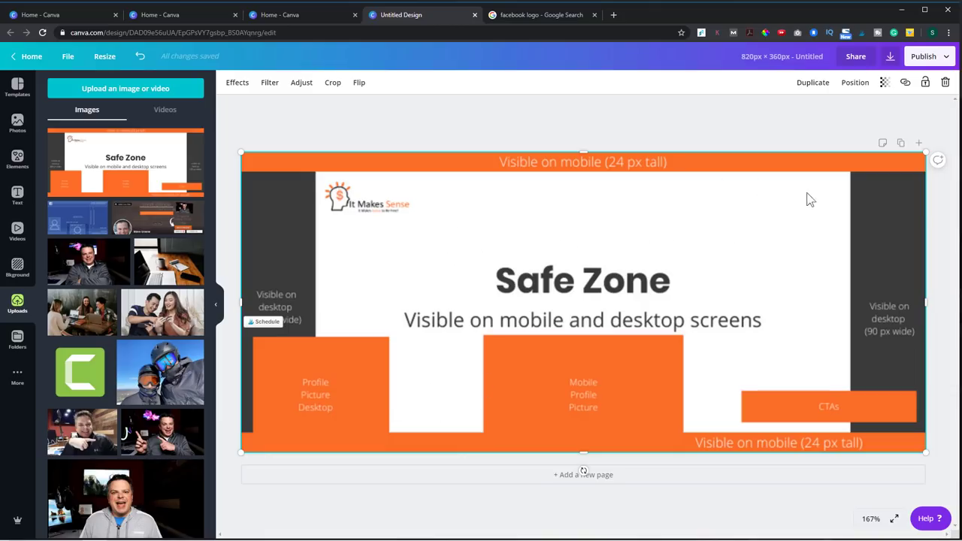
mouse_move(810, 270)
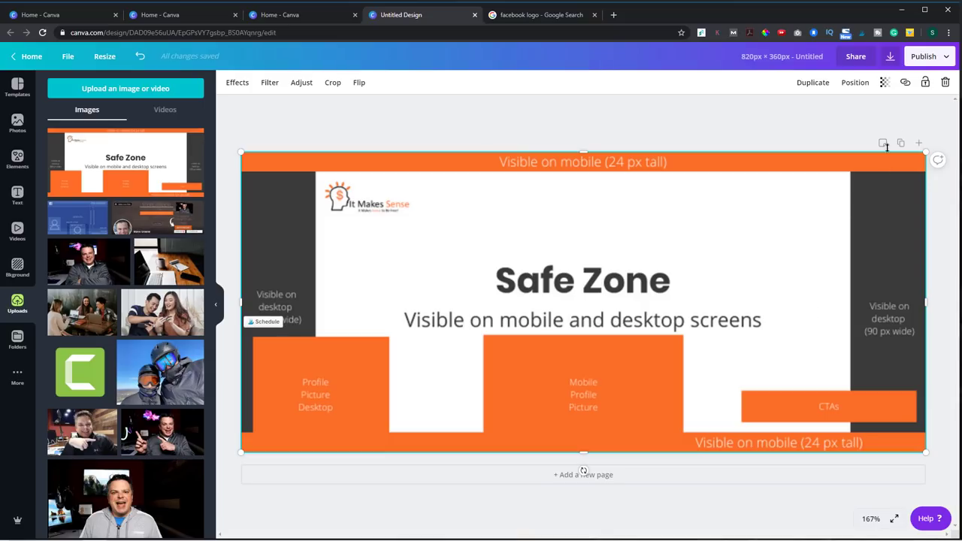
- Open the Transparency setting for the full-canvas Safe Zone guide image
click(884, 82)
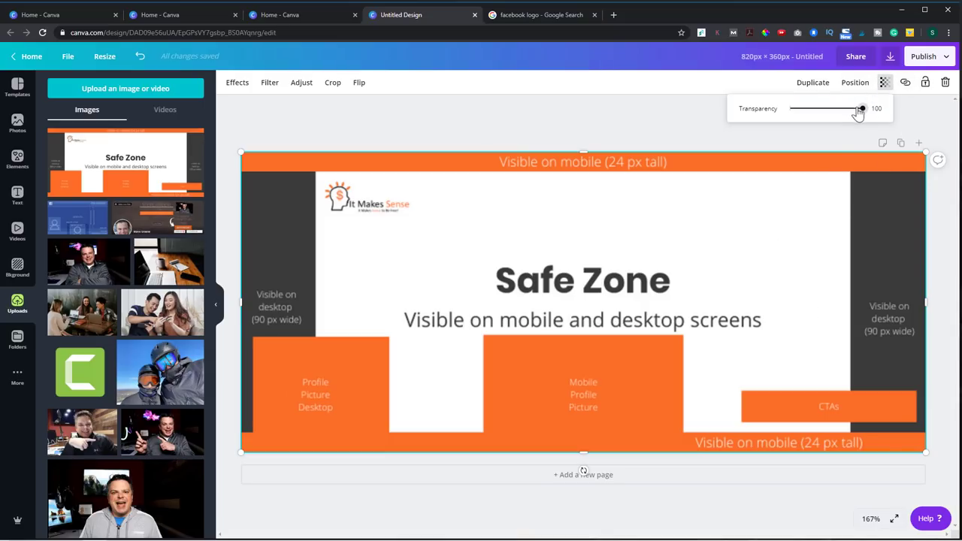
- Fade the Safe Zone guide to partial transparency and add a square shape from Elements
drag(862, 108, 816, 108)
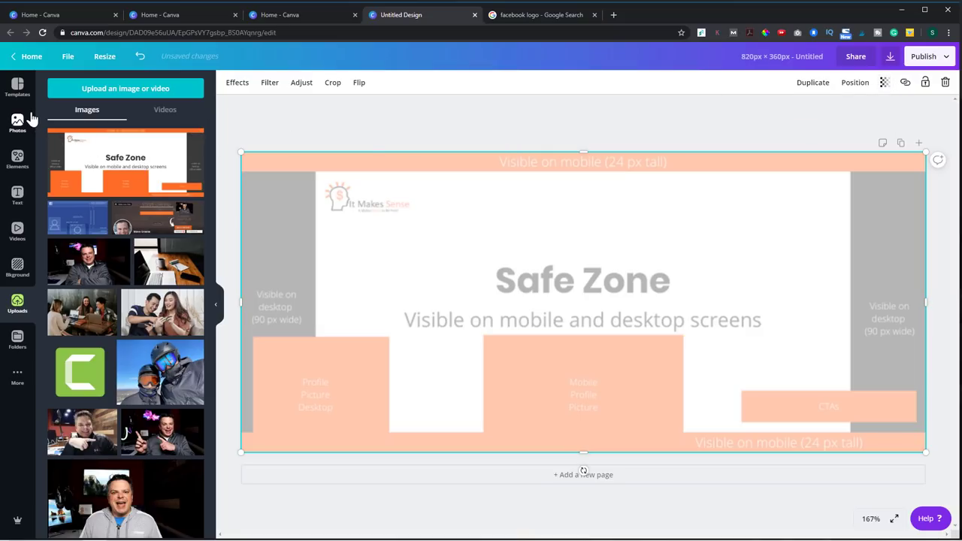
click(17, 157)
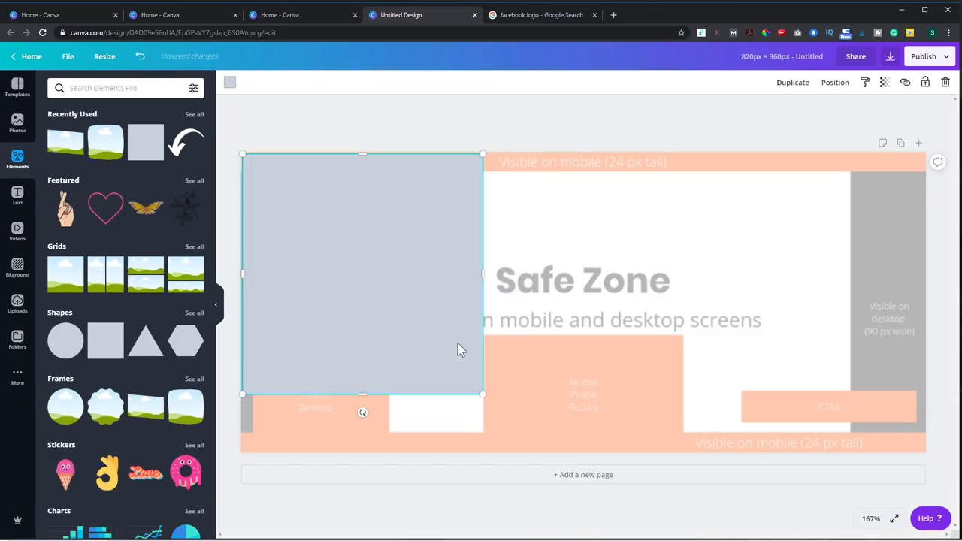
- Stretch the grey square across the whole cover and set its transparency to about 36
drag(482, 394, 605, 515)
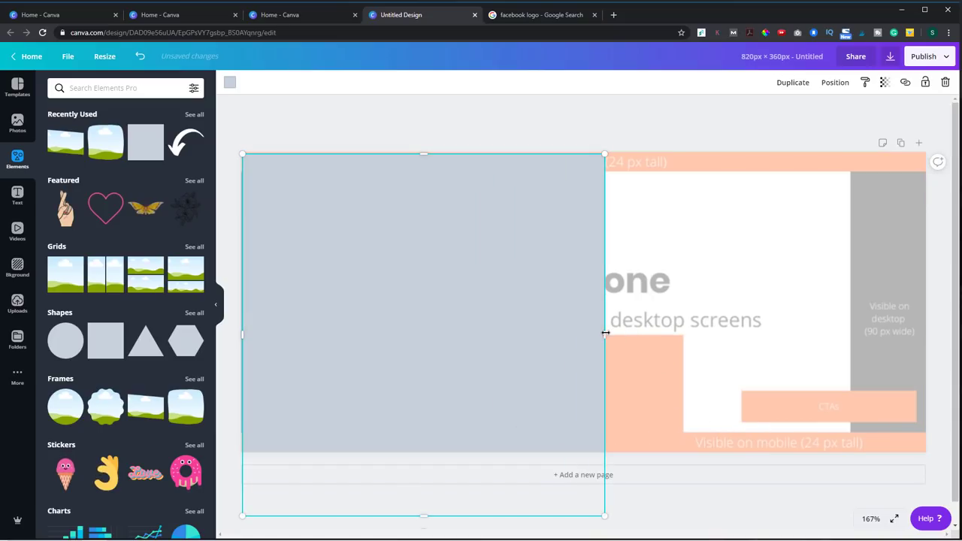
drag(604, 334, 925, 335)
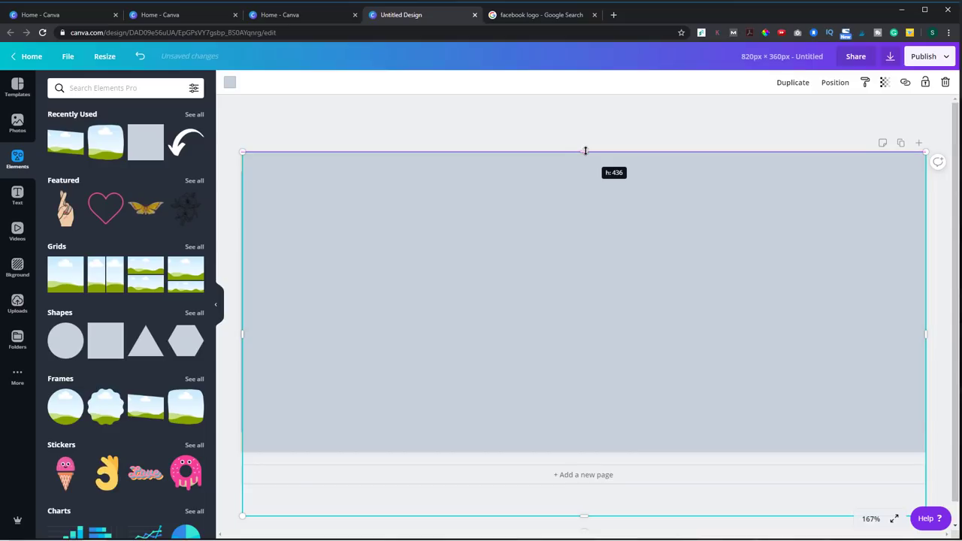
click(885, 82)
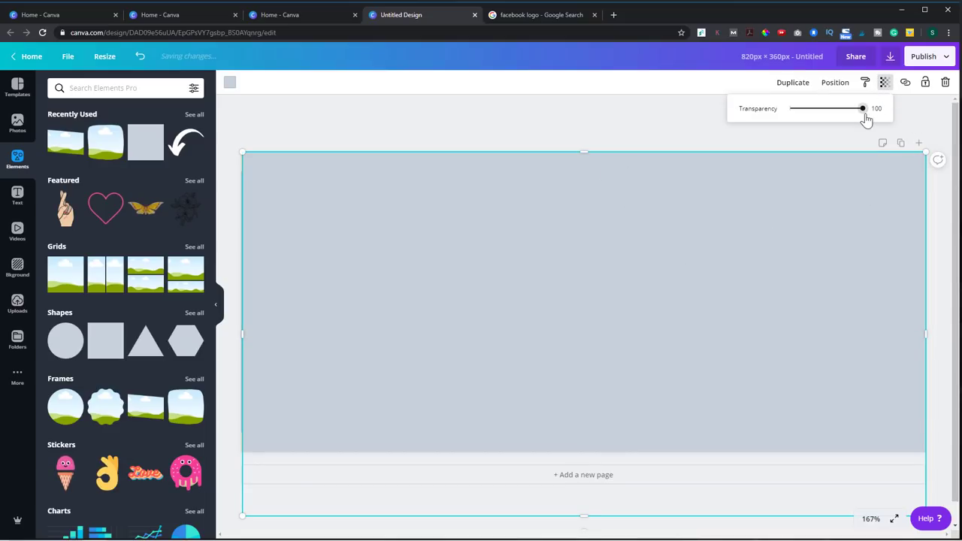
drag(862, 108, 815, 108)
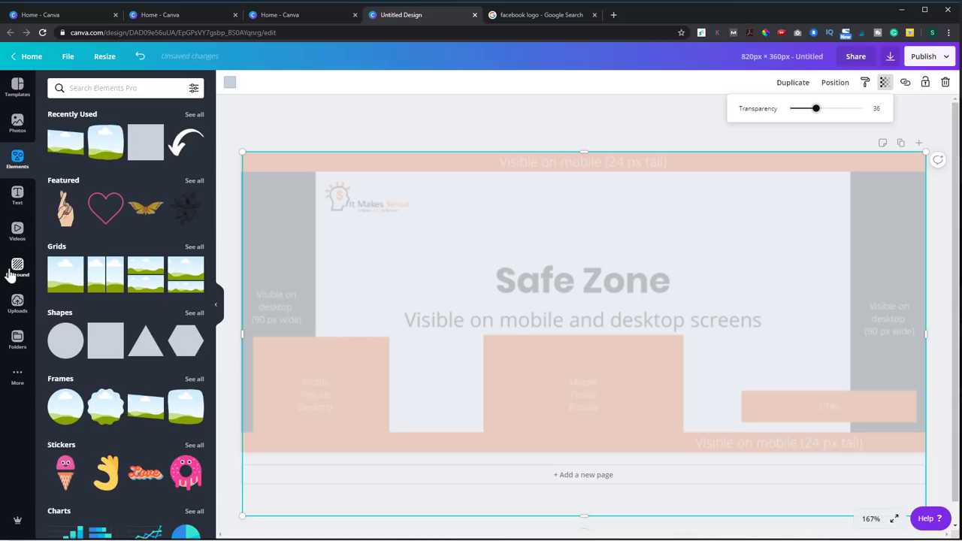
click(16, 196)
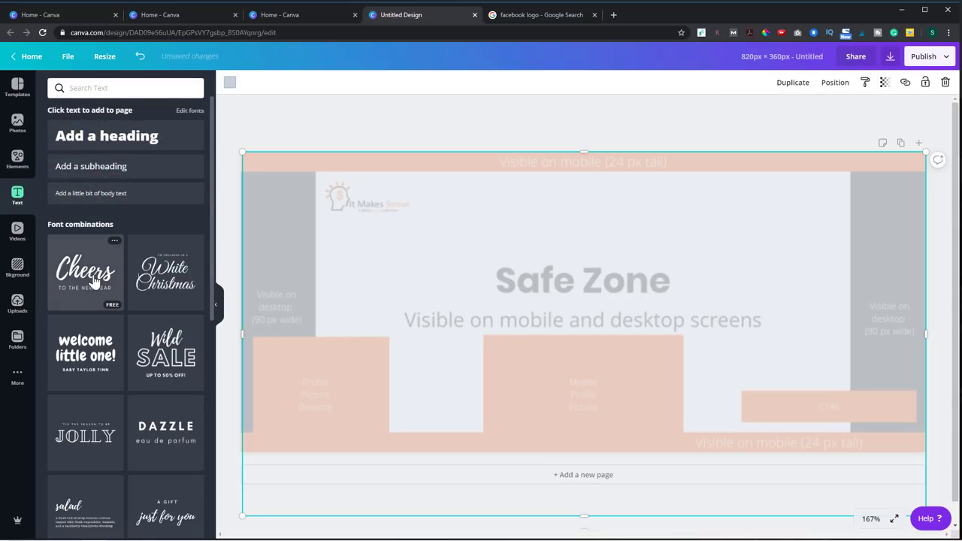
- Add the 'Cheers to the new year' text and a weathered wood-plank background
click(85, 272)
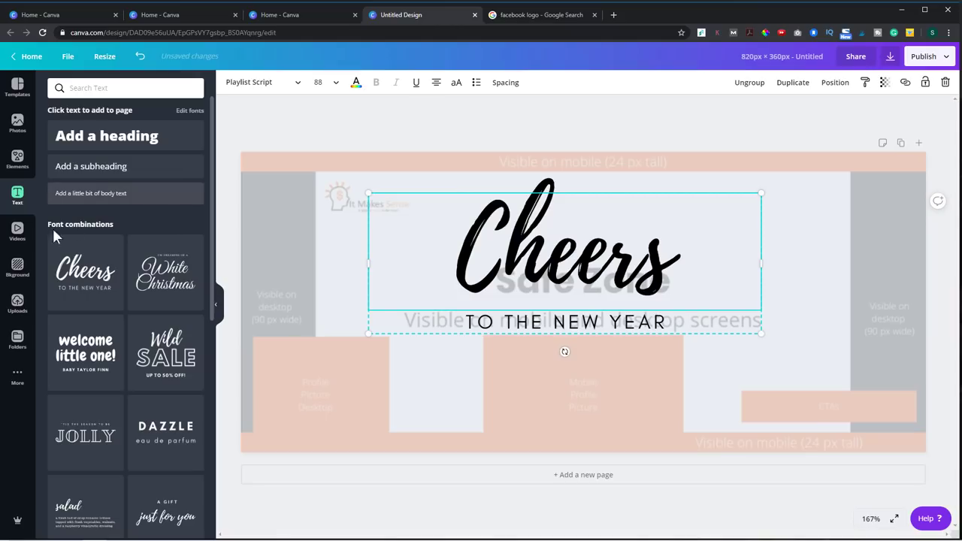
click(18, 267)
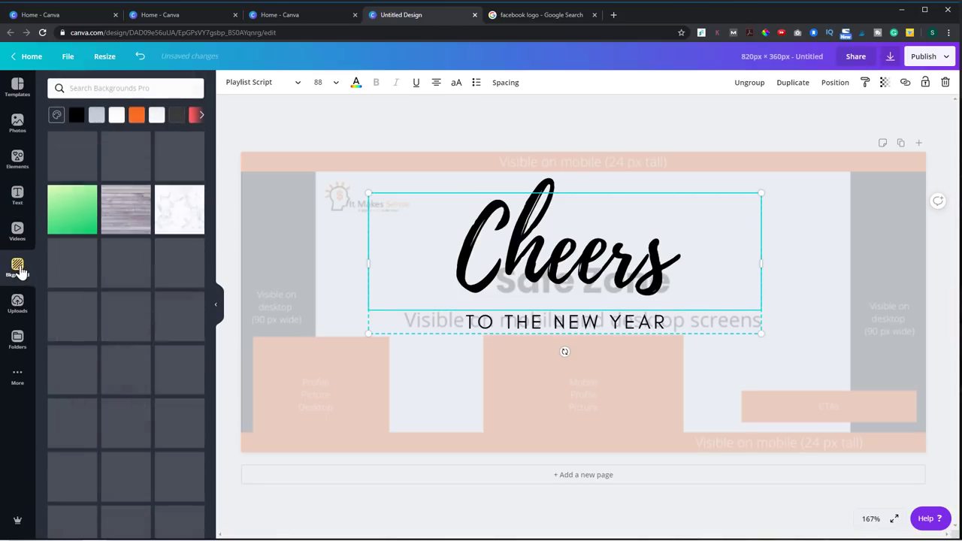
click(125, 209)
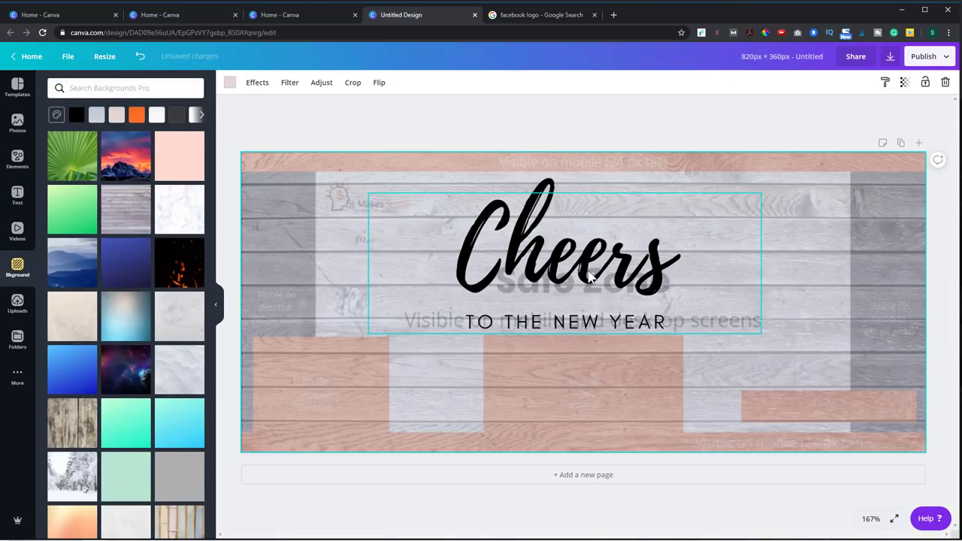
click(229, 82)
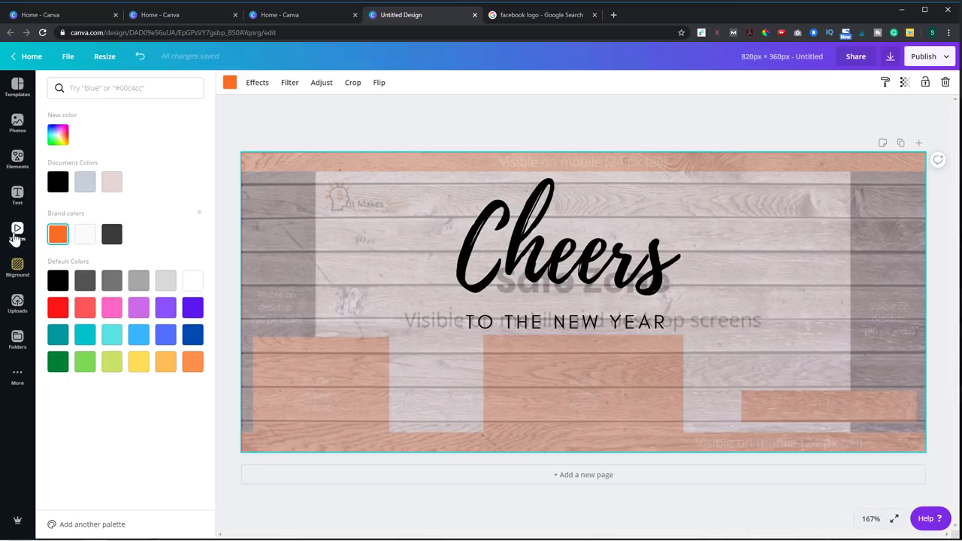
click(16, 304)
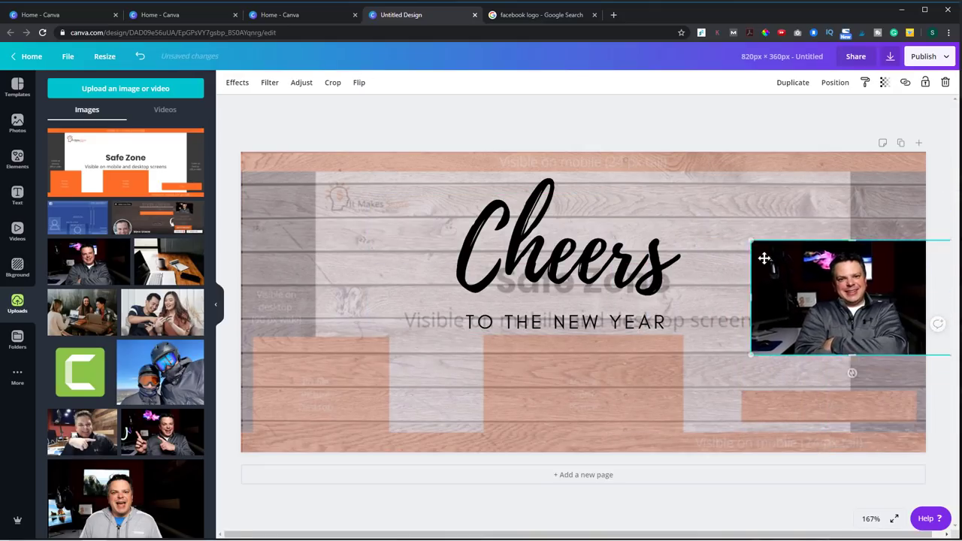
- Move and shrink the portrait into the upper right of the wood cover, then deselect
drag(838, 297, 744, 244)
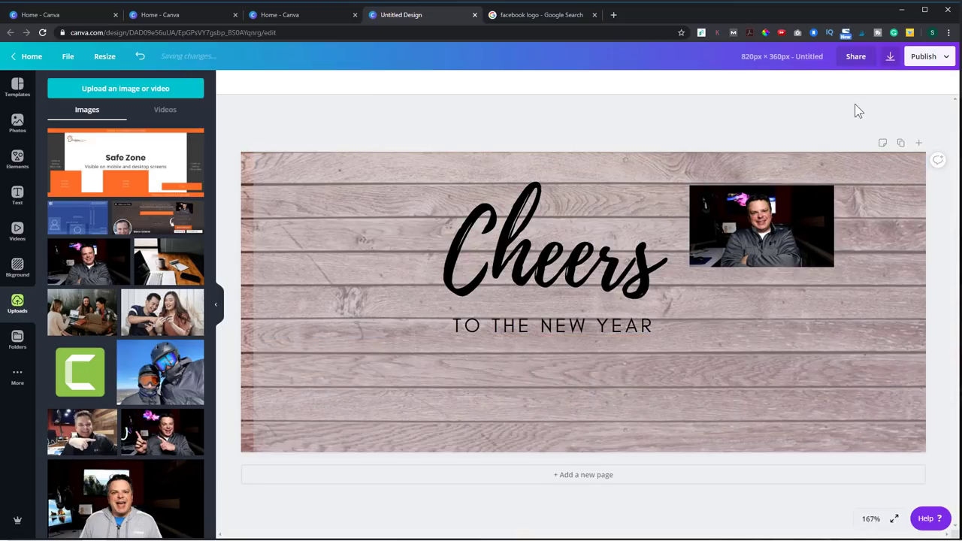
click(284, 366)
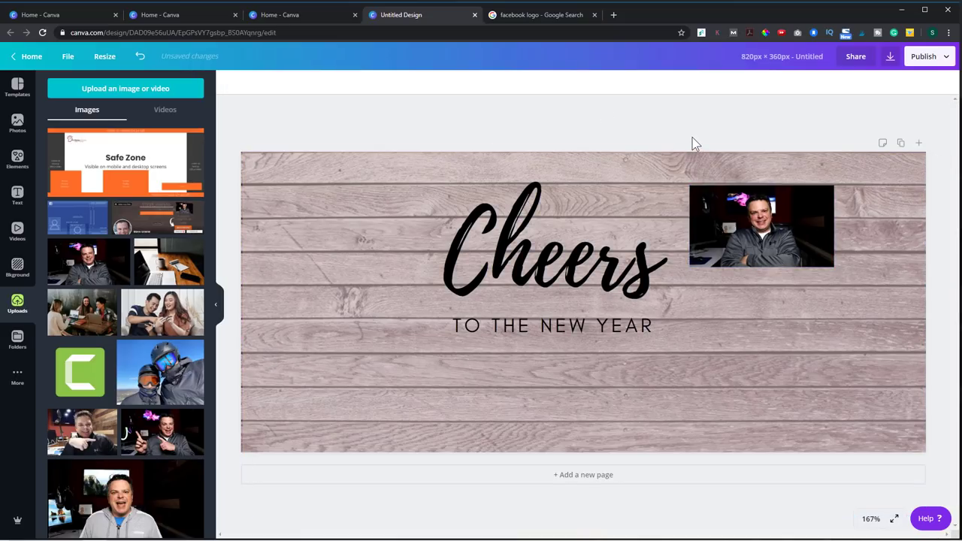
click(766, 301)
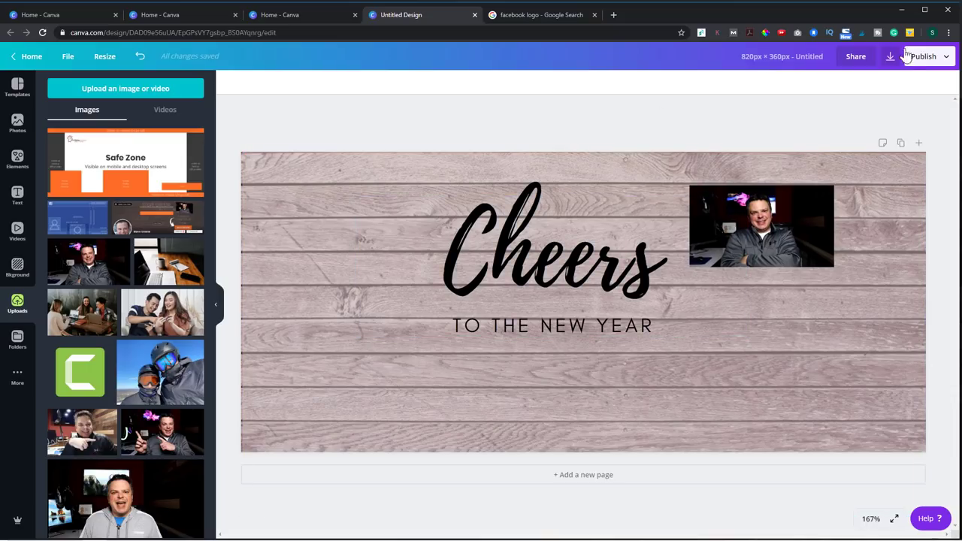
- Download the Cheers to the new year cover design as a PNG image
click(890, 56)
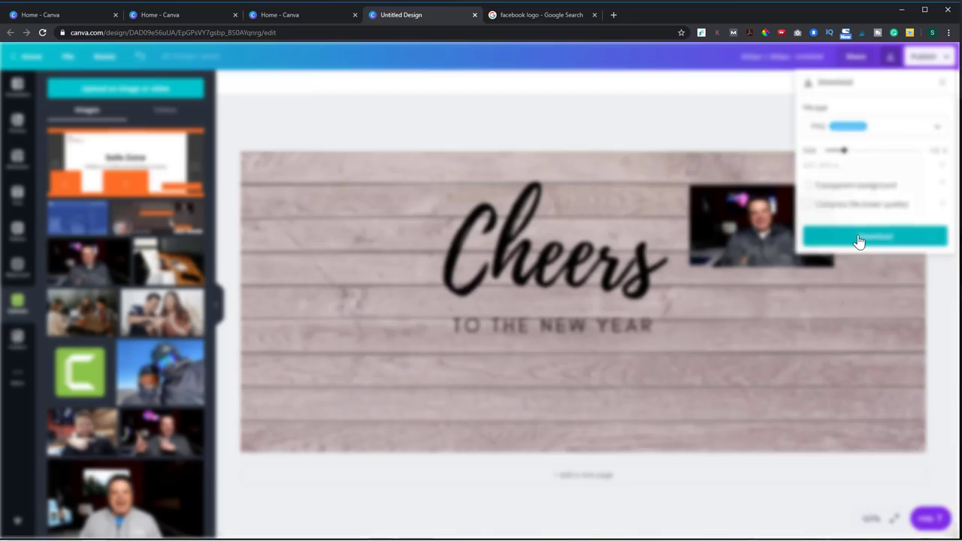
click(874, 236)
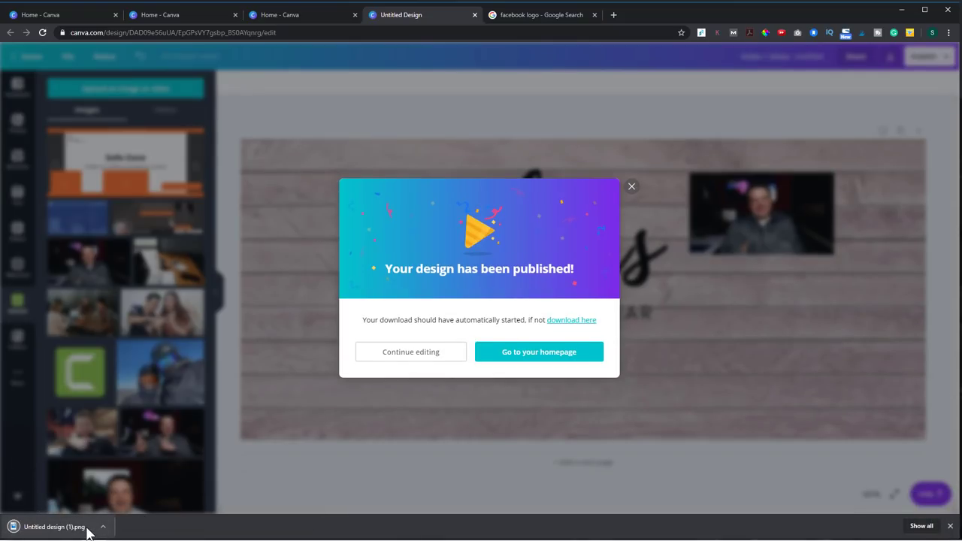
mouse_move(271, 470)
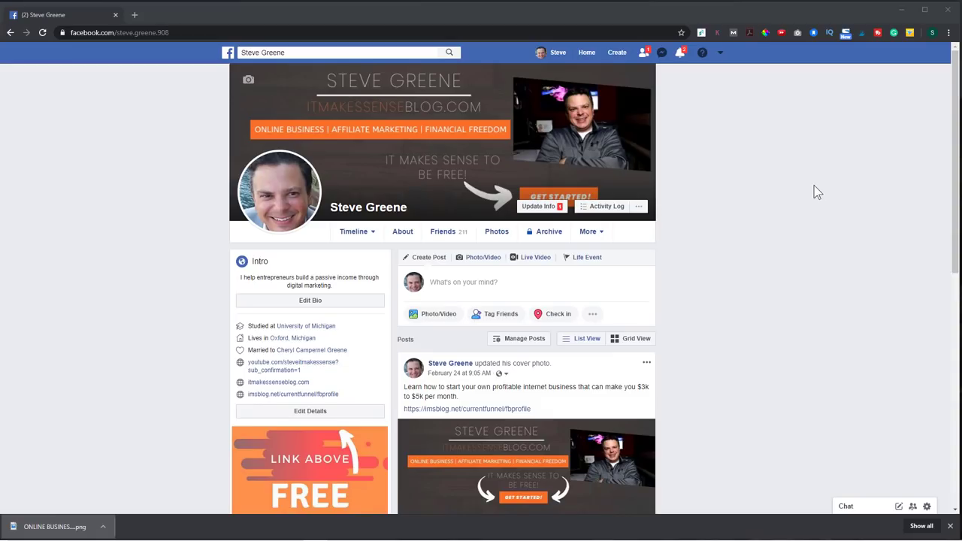
mouse_move(694, 149)
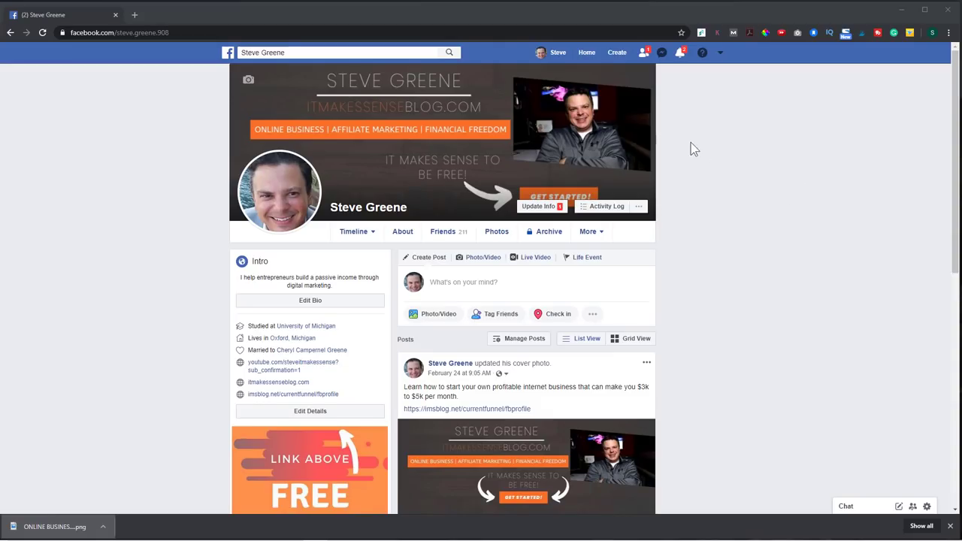
mouse_move(268, 85)
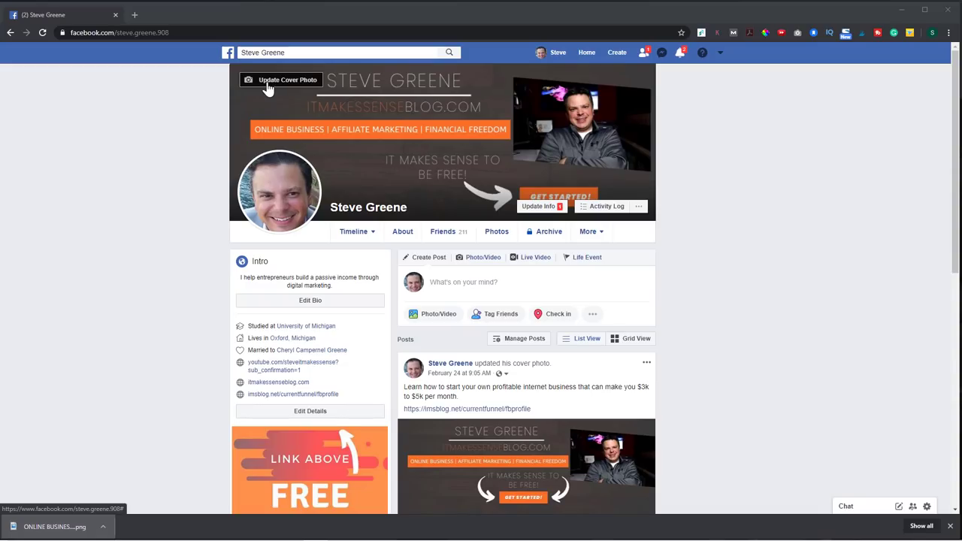
- Upload FB Cover Photo.png from the computer as the new Facebook cover photo
click(281, 80)
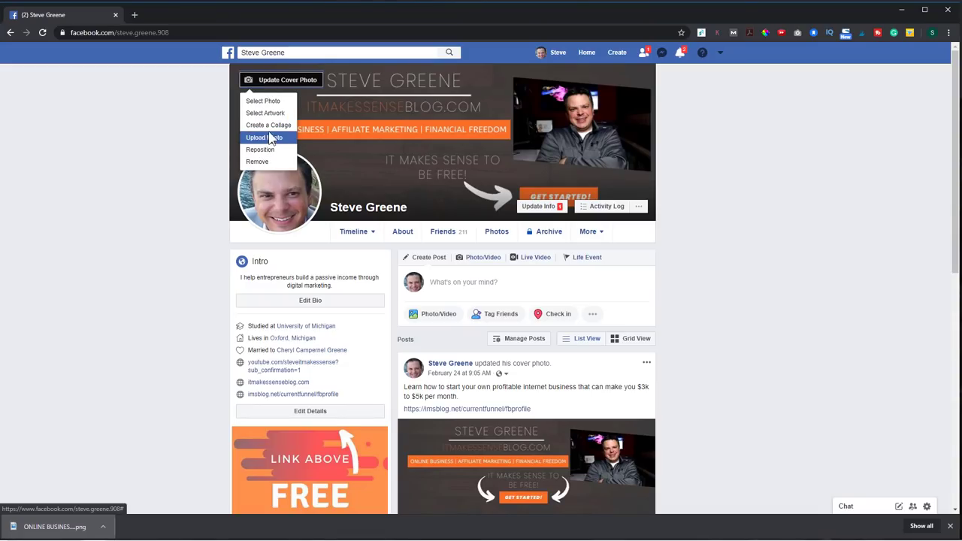
click(265, 137)
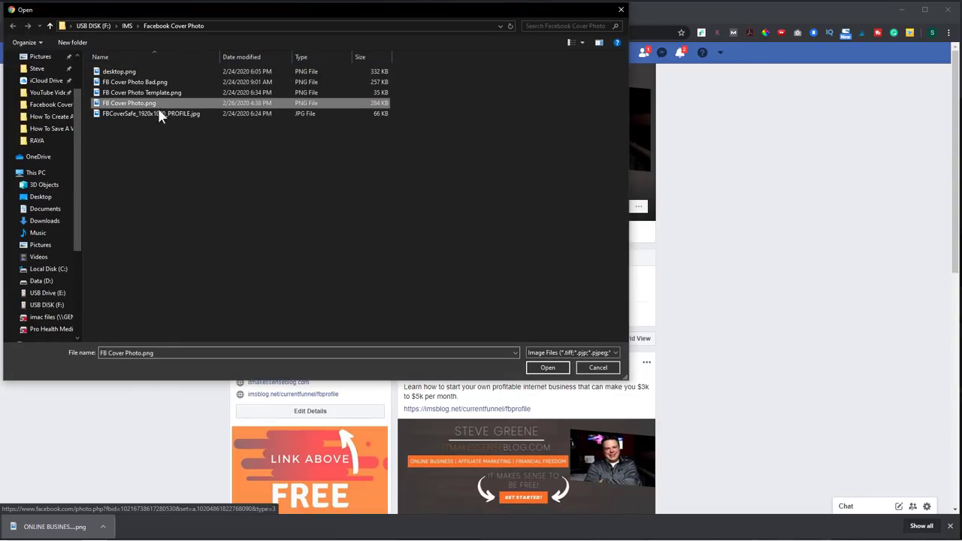
click(547, 367)
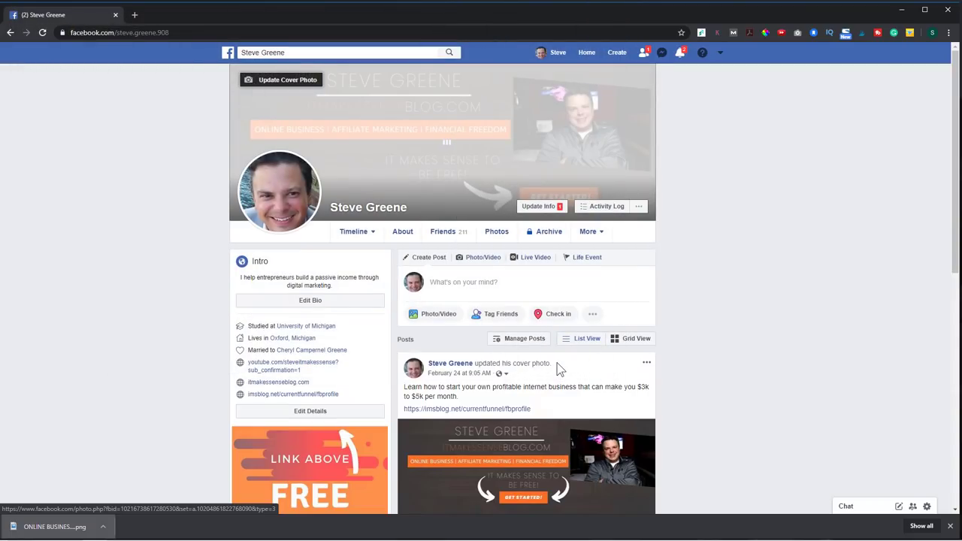
click(287, 80)
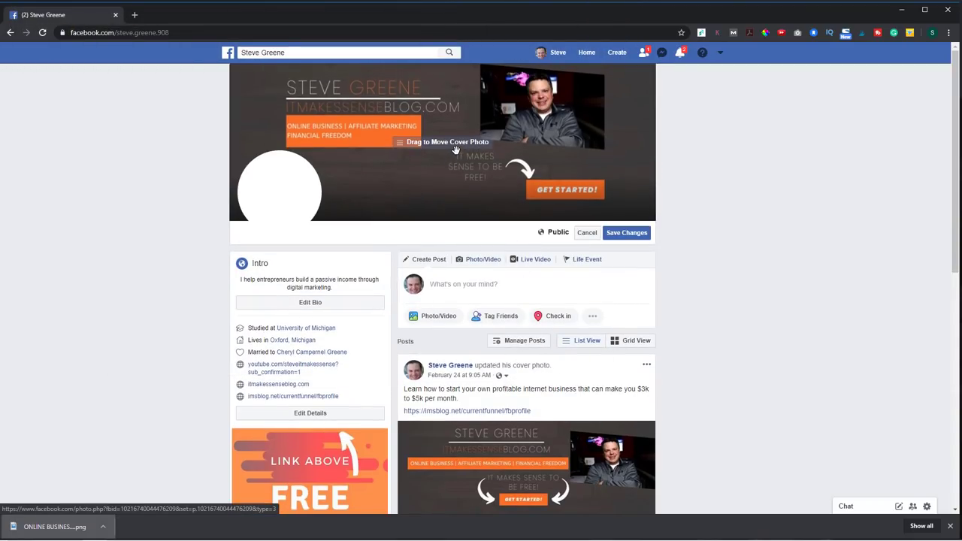
- Reposition the new cover image slightly upward and save the changes
drag(447, 154, 447, 143)
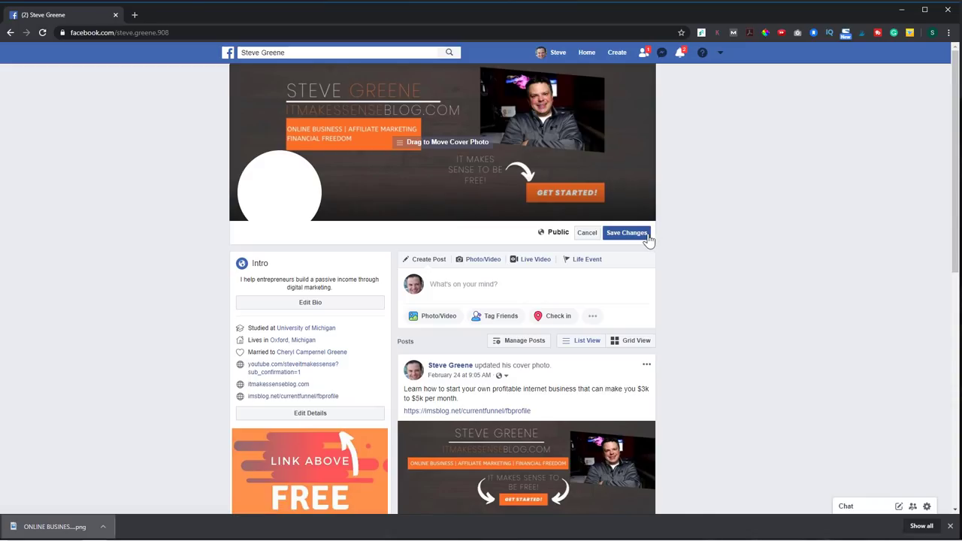
click(626, 232)
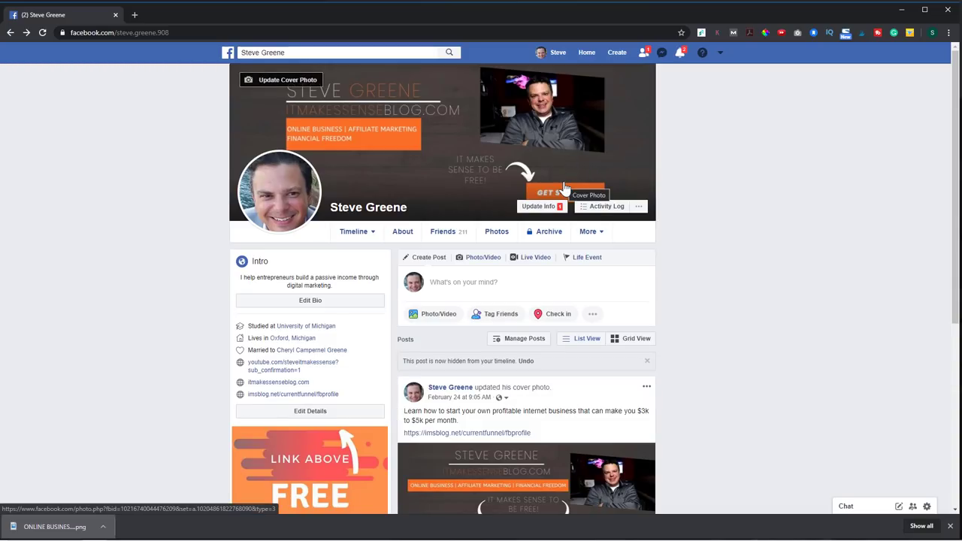
mouse_move(569, 180)
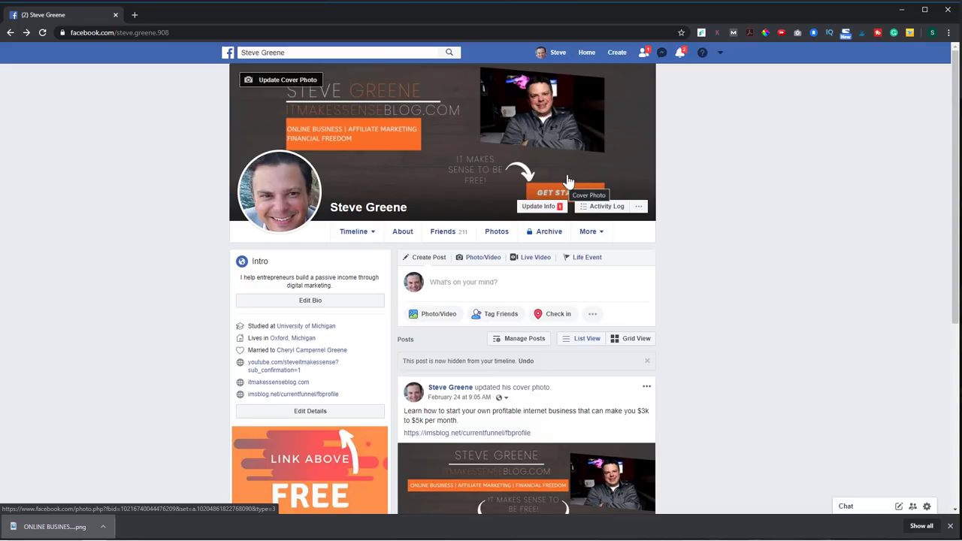
- Add a description with the imsblog.net training link to the new cover photo
click(541, 109)
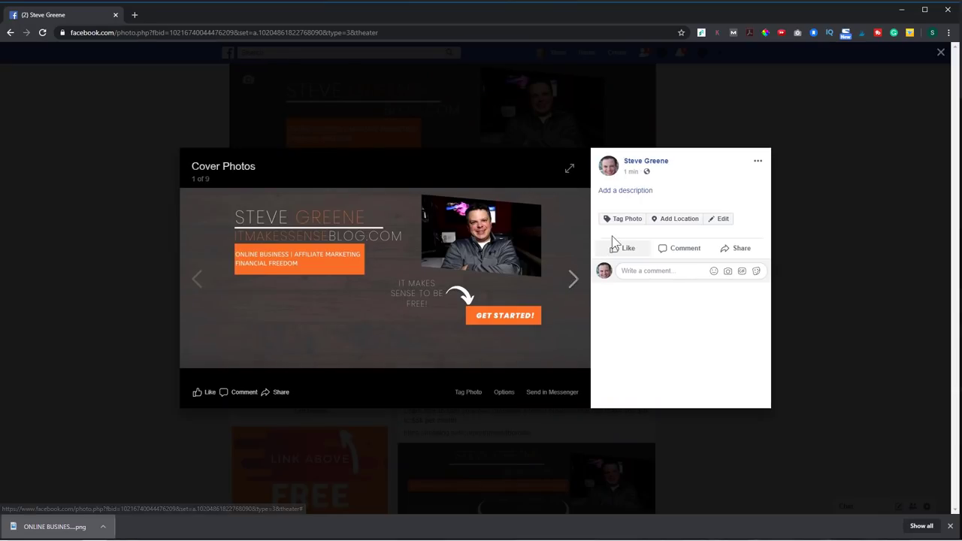
click(625, 190)
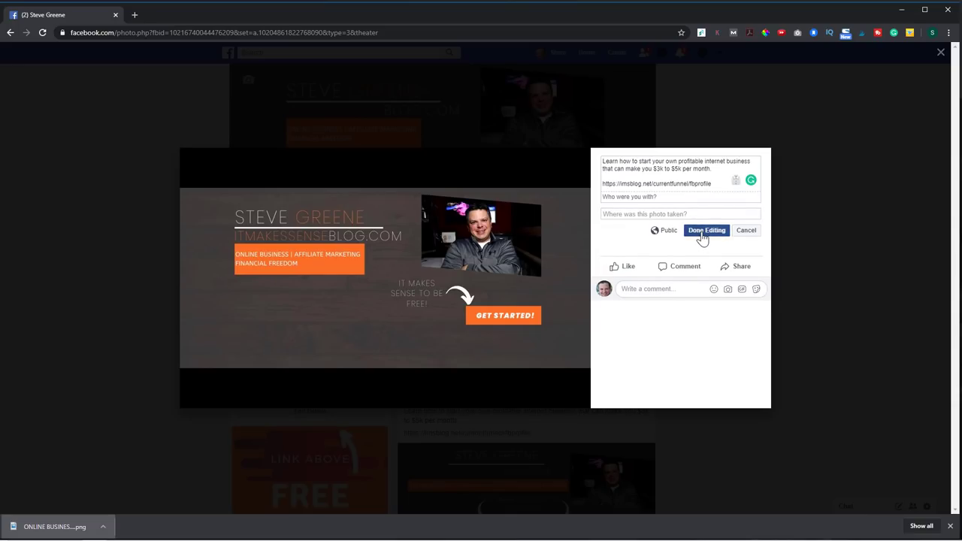
click(706, 230)
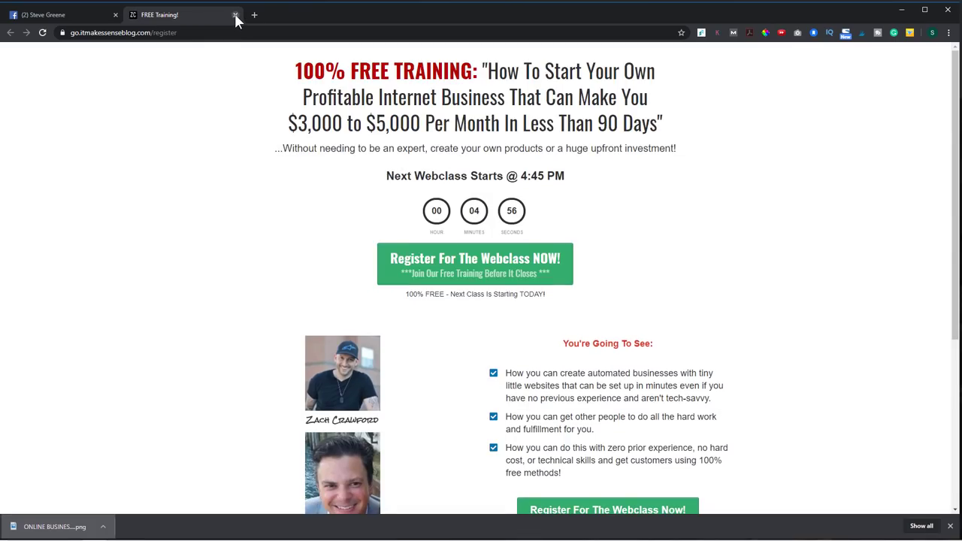
click(235, 14)
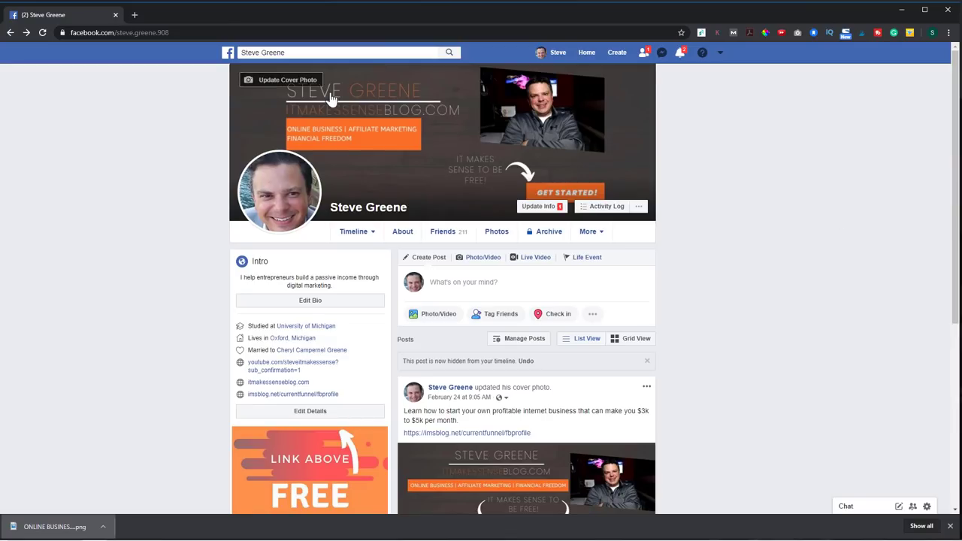
mouse_move(462, 143)
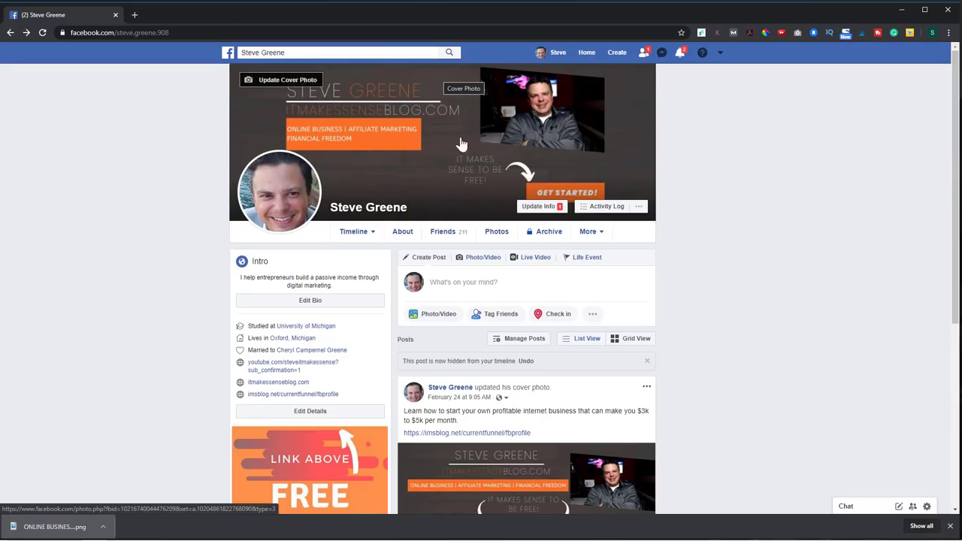
mouse_move(654, 184)
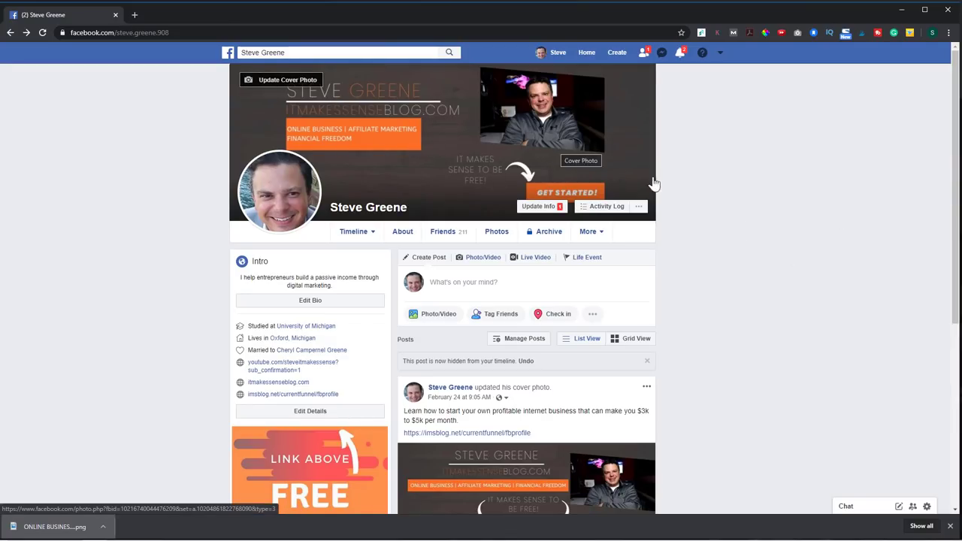
mouse_move(784, 288)
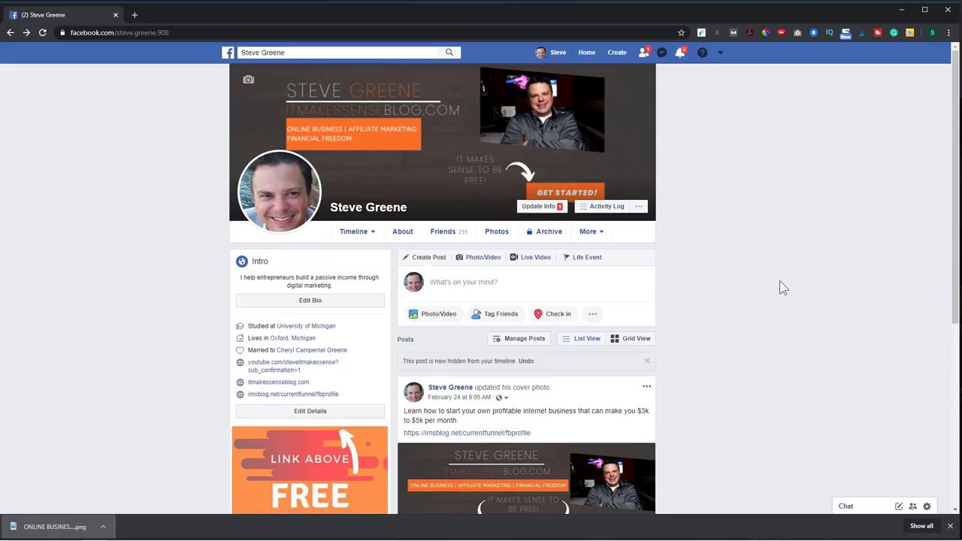